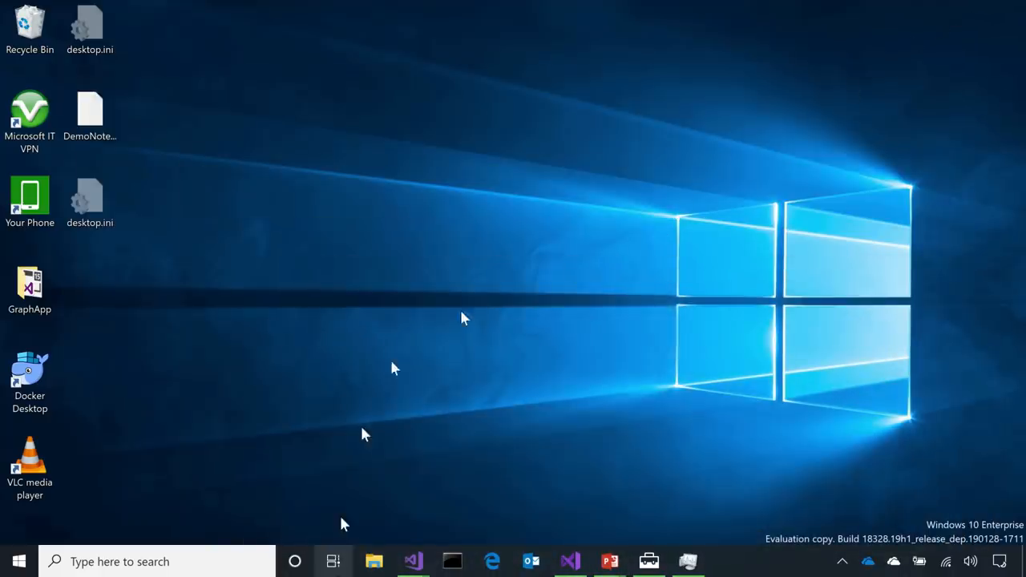
mouse_move(413, 561)
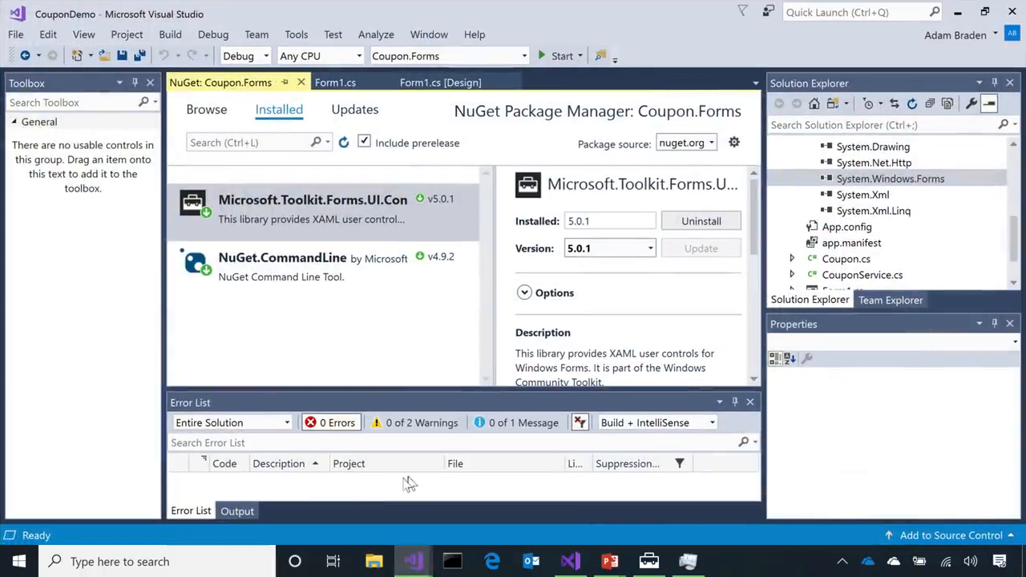
mouse_move(974, 174)
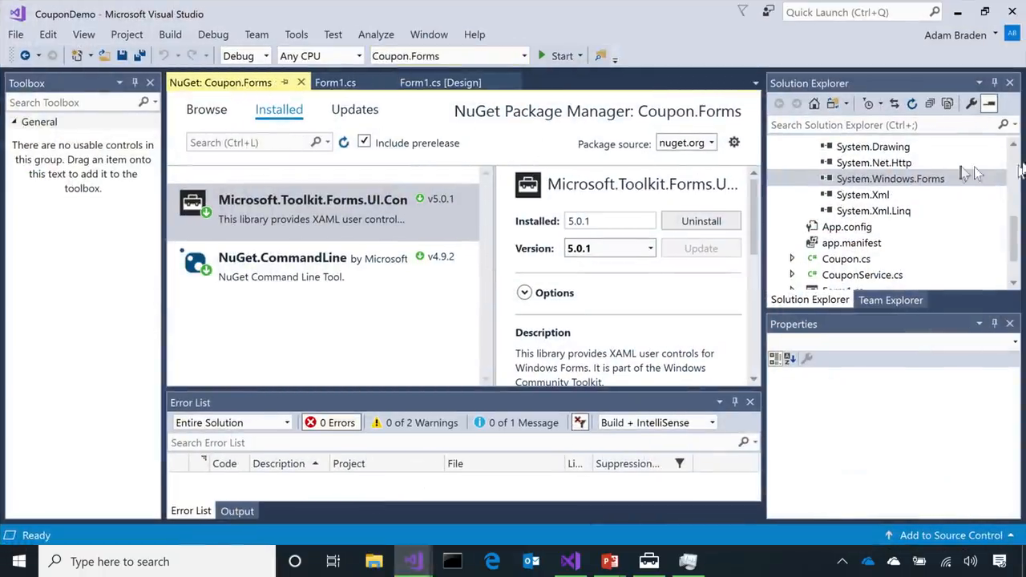
- Check the System.Windows.Forms reference, open Coupon.cs, and view Form1.cs in the designer
click(873, 178)
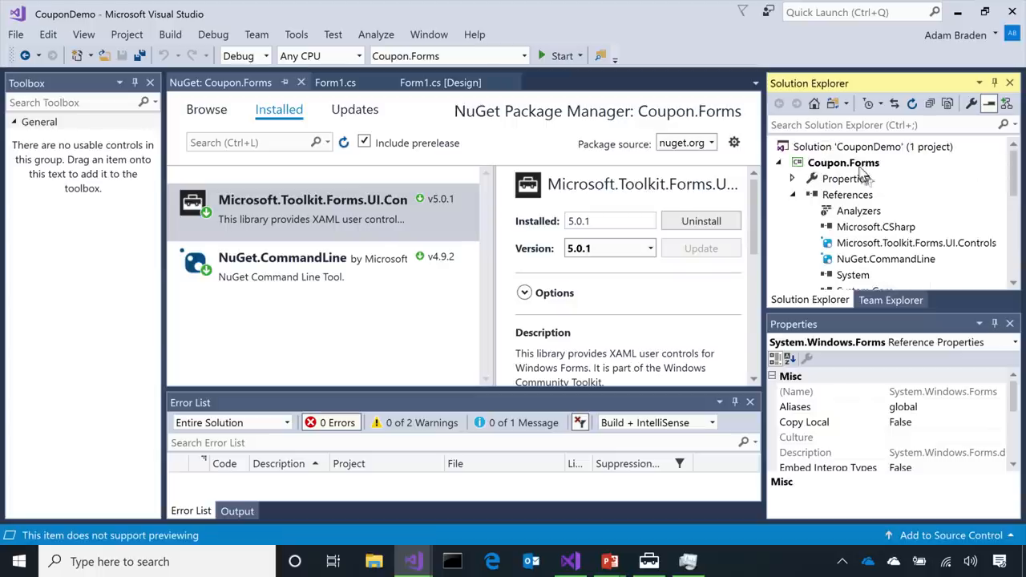
click(843, 162)
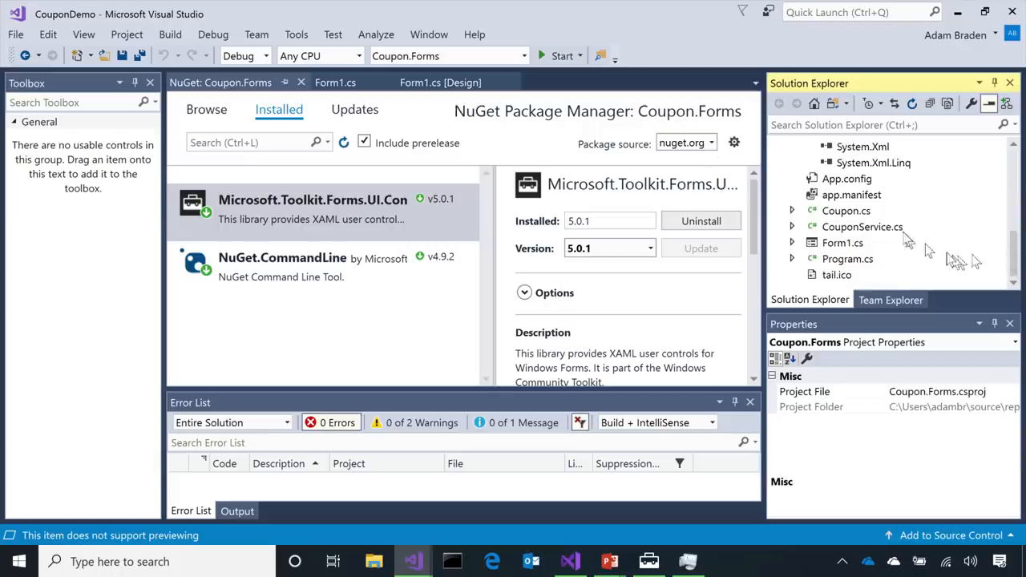
double_click(846, 210)
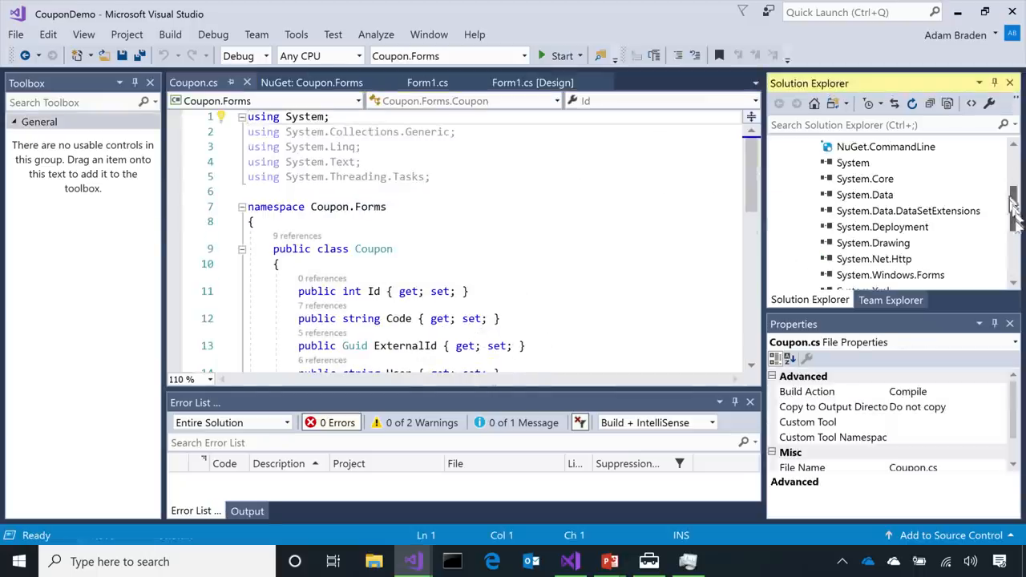
click(533, 81)
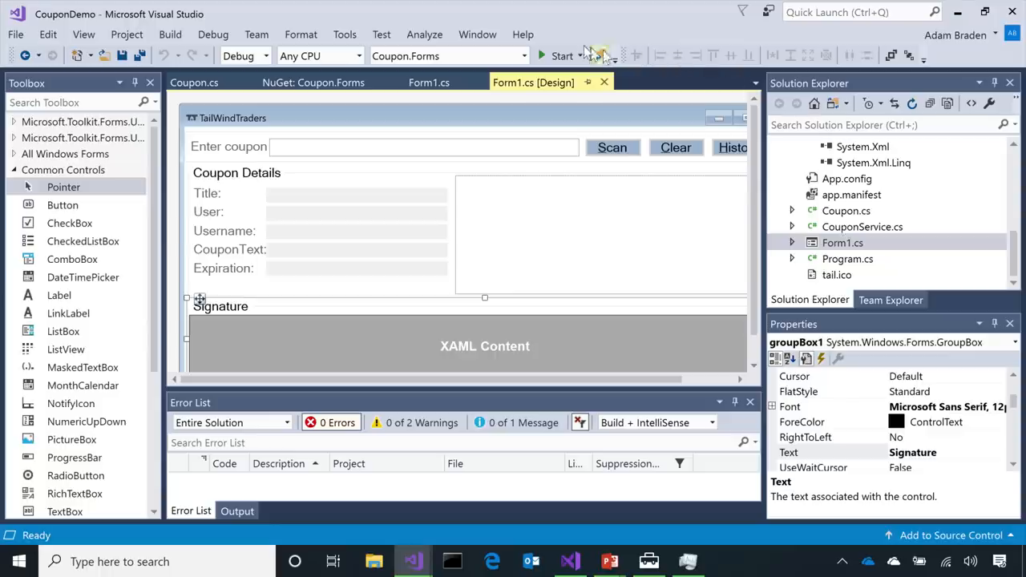
- Build and run Coupon.Forms, then scan coupon Code10 to show its 10% power-tools offer
click(561, 55)
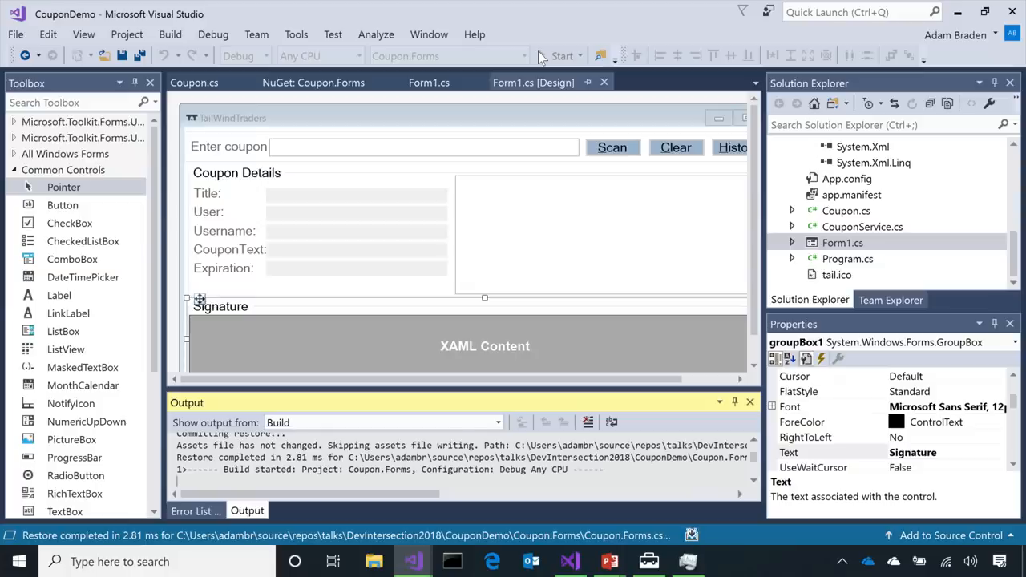
click(561, 55)
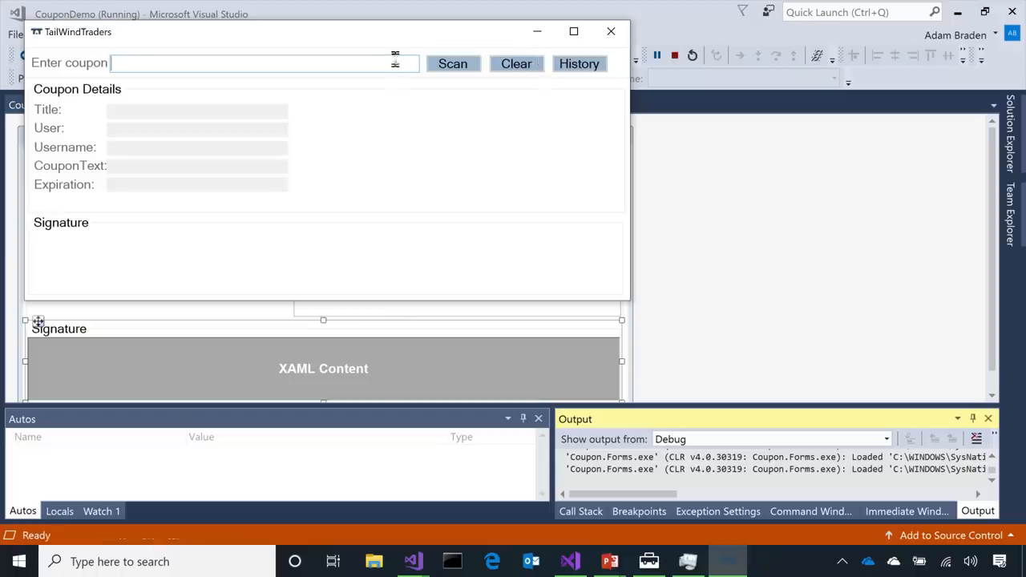
text(Code10)
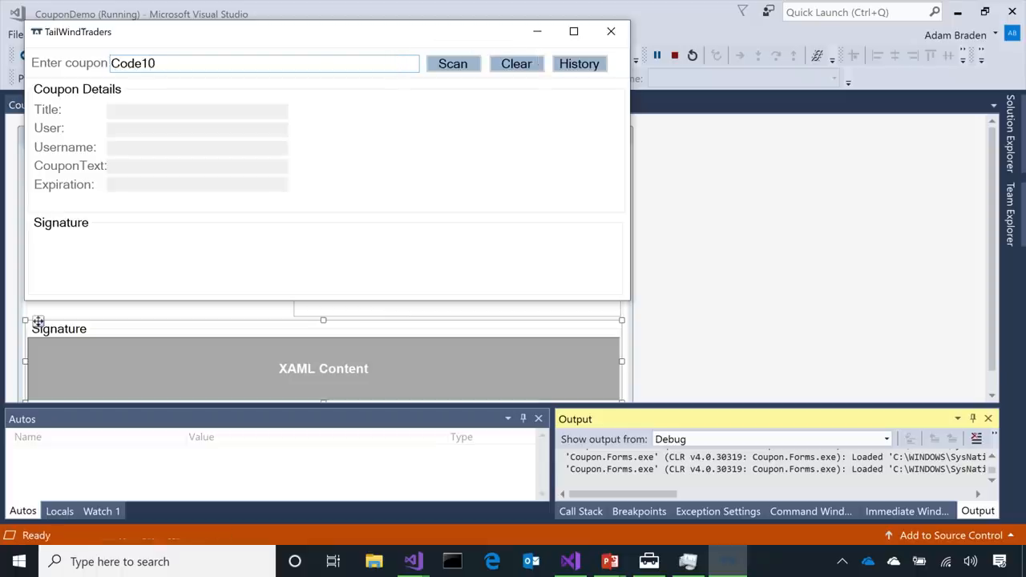
click(452, 63)
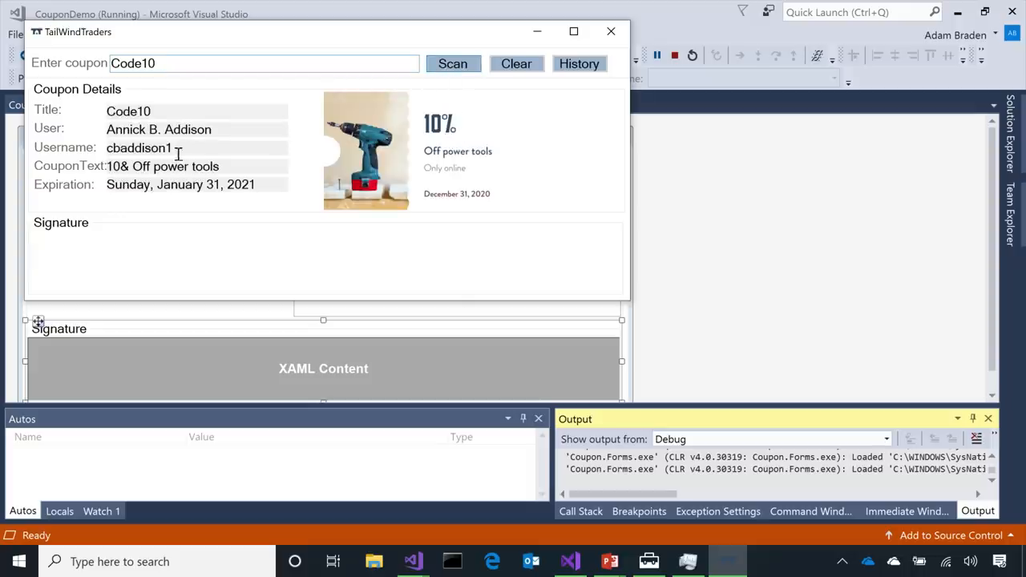
double_click(144, 148)
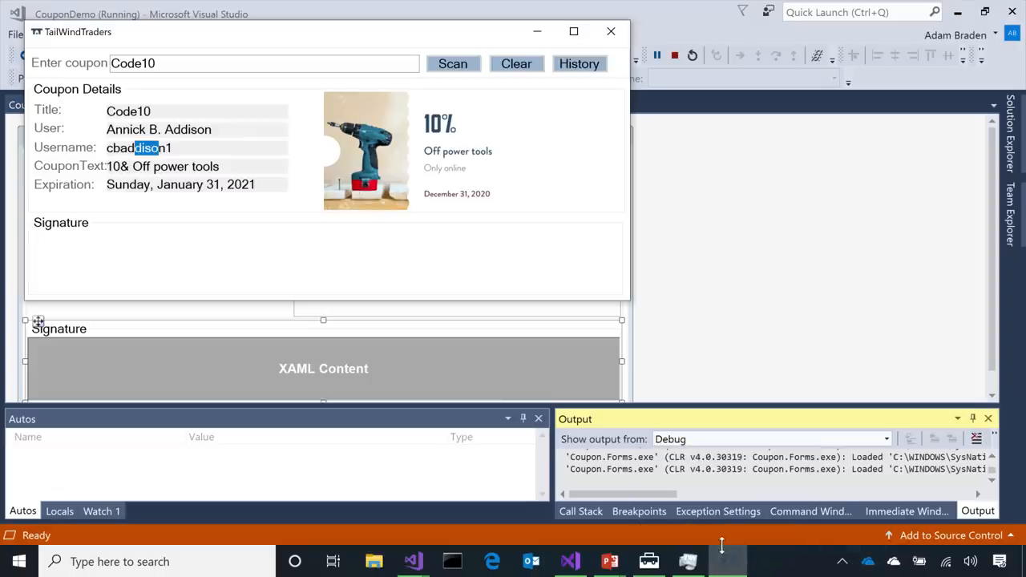
mouse_move(726, 561)
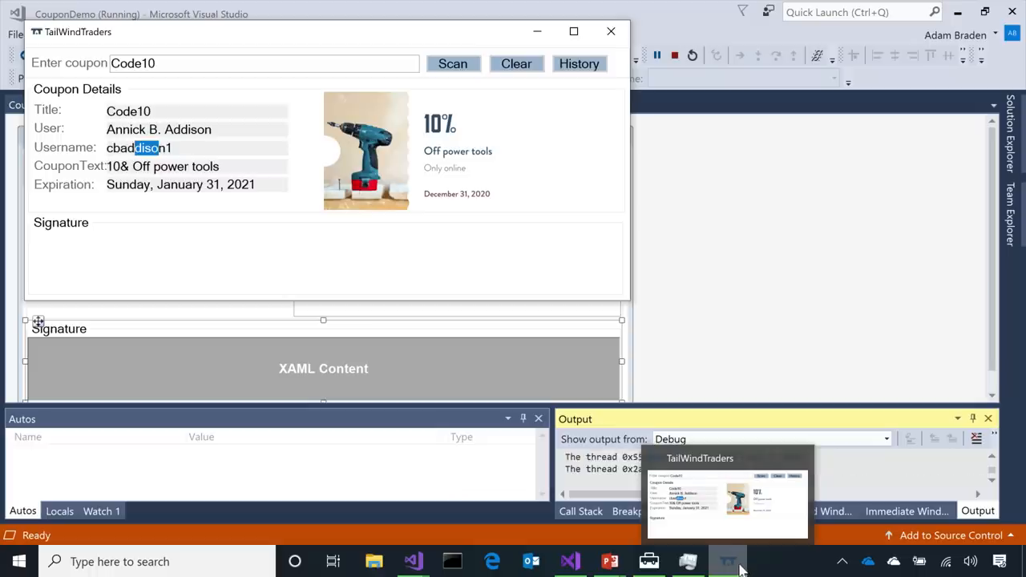
- Confirm Coupon.Forms.exe has no package name in Task Manager, then close Task Manager and the app
click(688, 561)
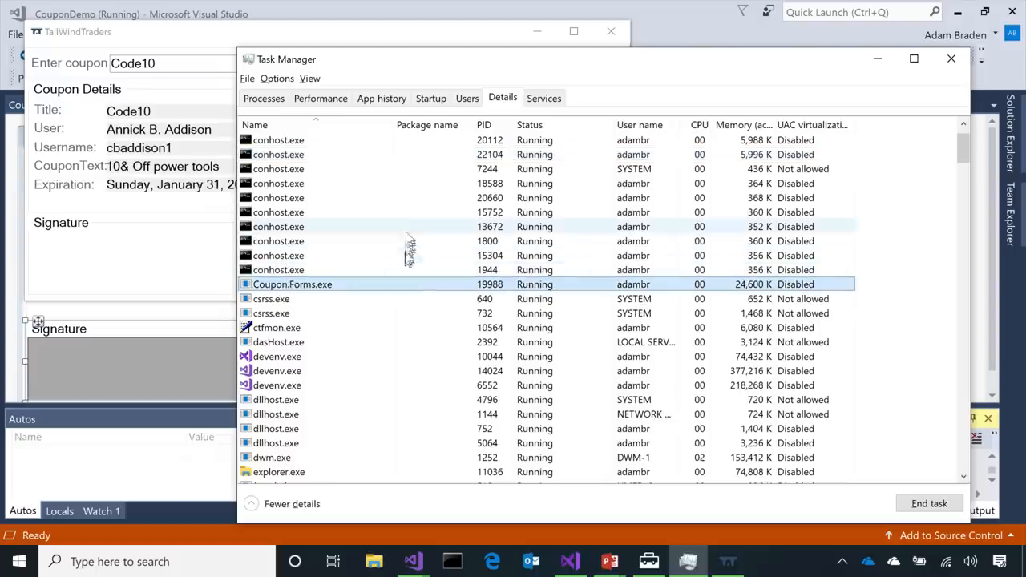
mouse_move(467, 140)
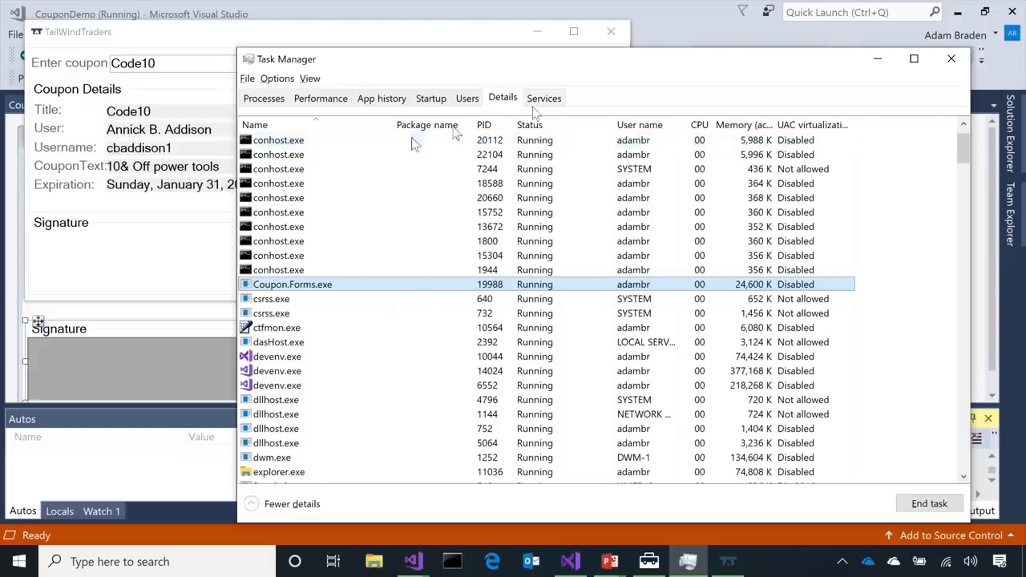
click(951, 58)
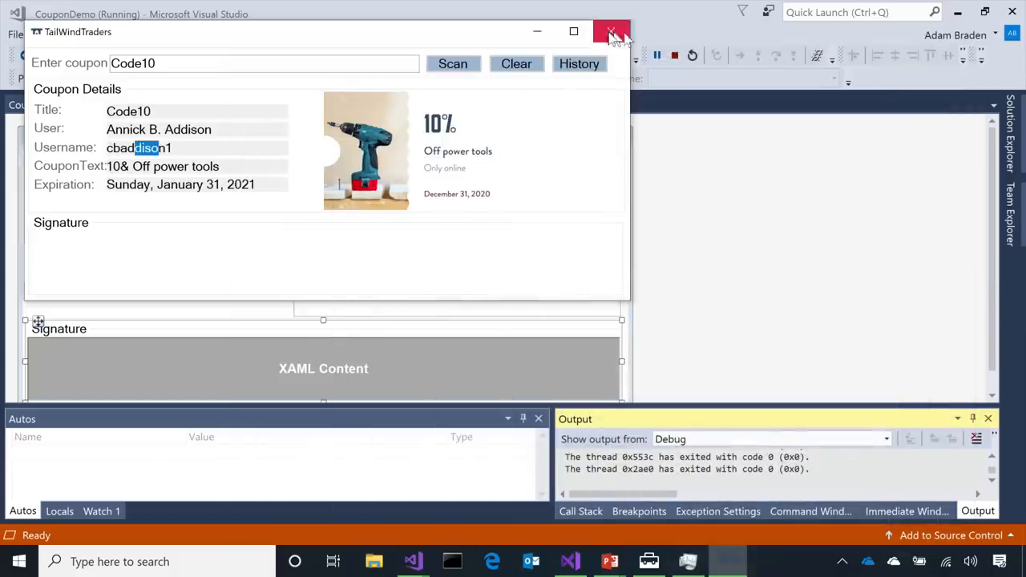
click(612, 32)
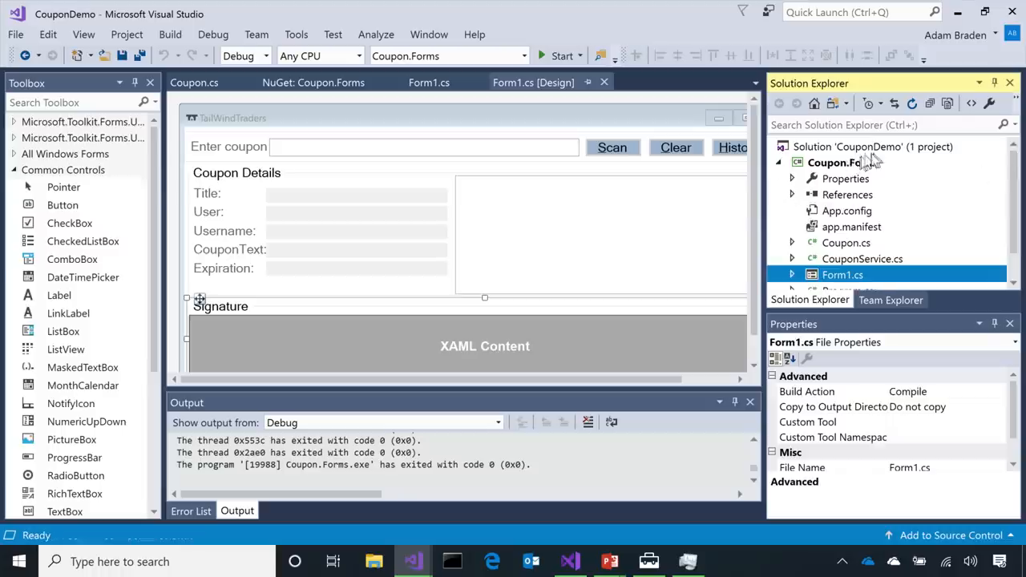
- Add a Windows Universal Application Packaging Project named Coupon.Package to the solution
right_click(873, 146)
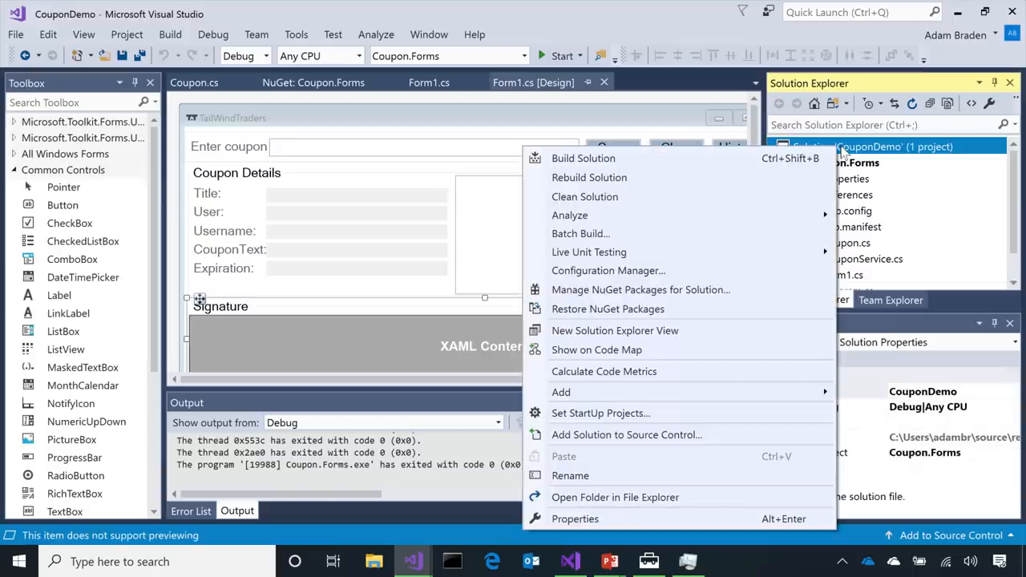
mouse_move(738, 309)
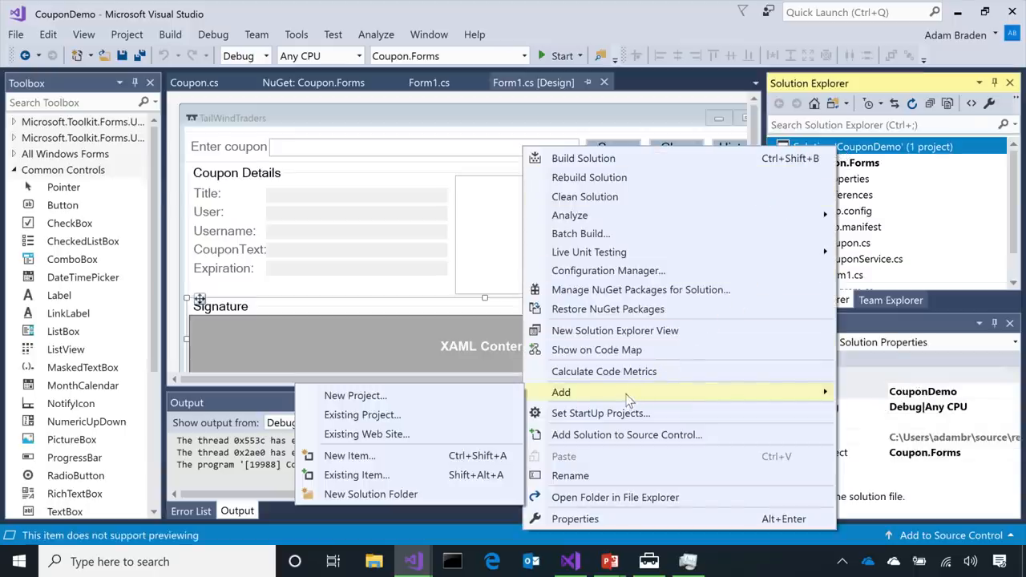
click(355, 395)
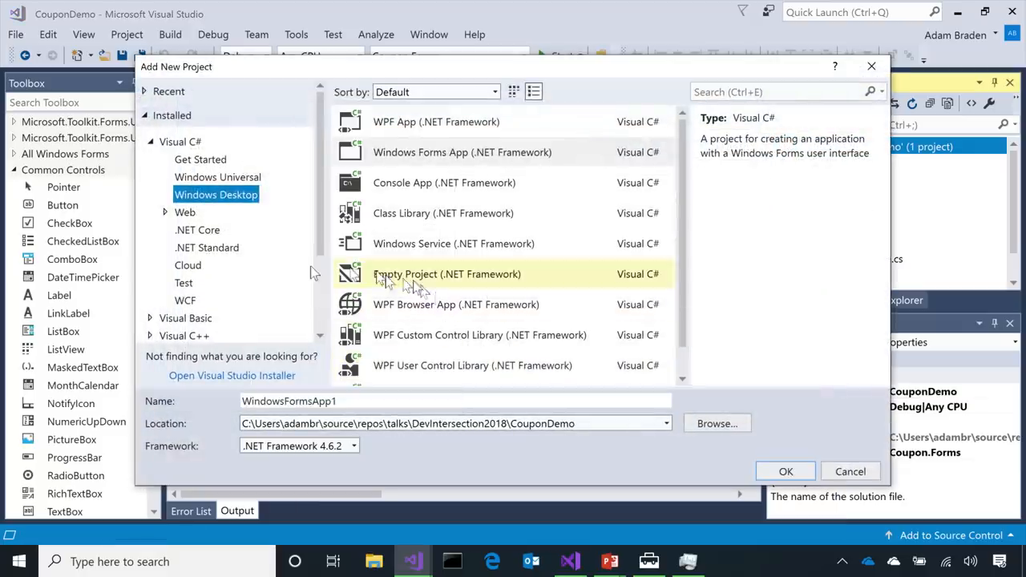
click(217, 177)
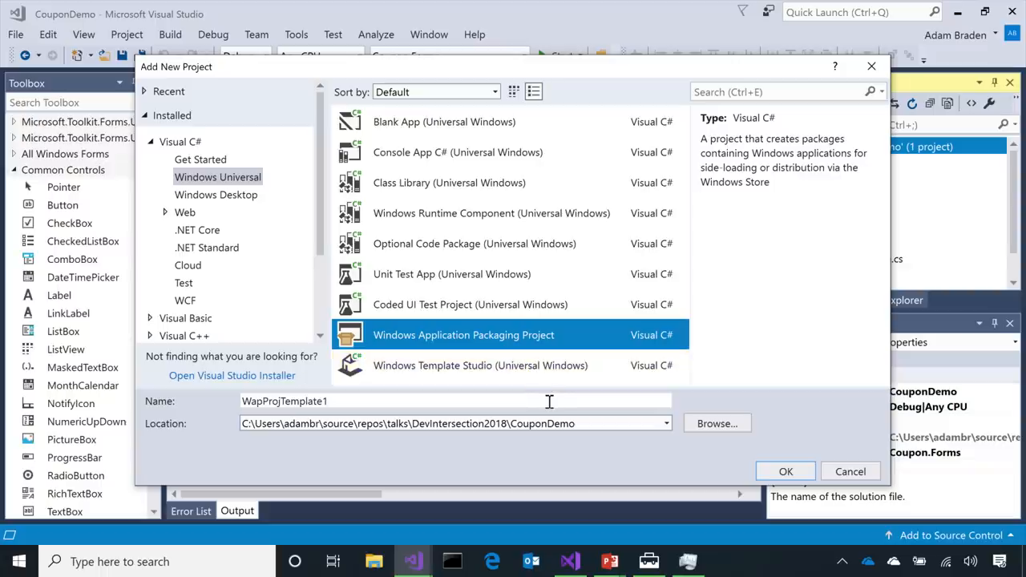
click(455, 400)
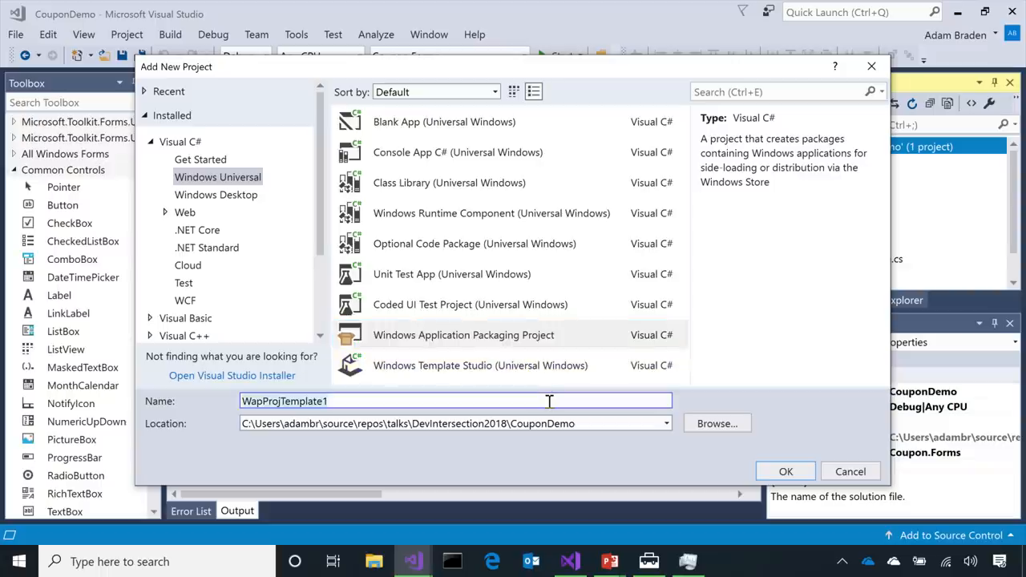
text(Coupon.)
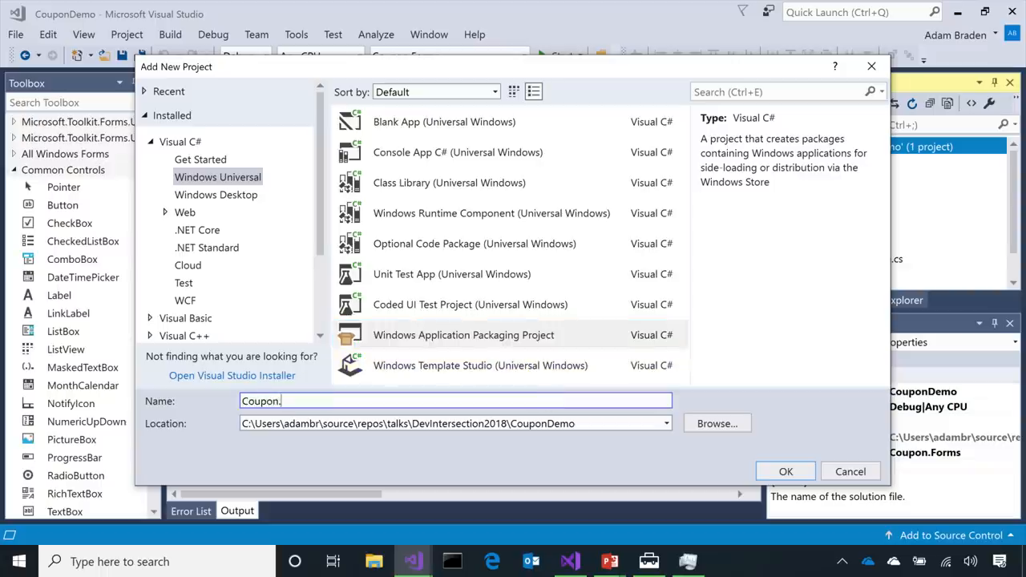
text(Package)
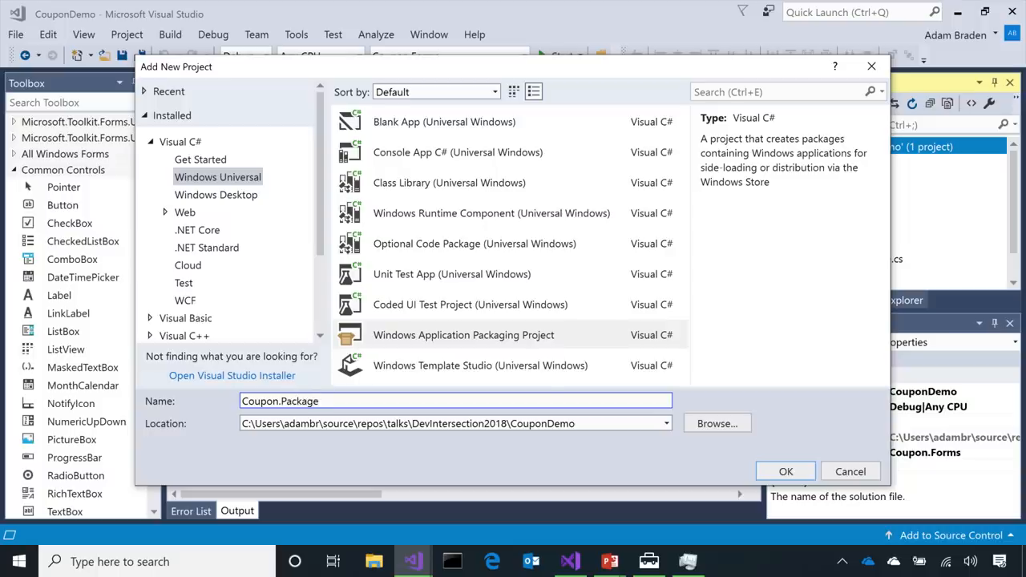
click(784, 471)
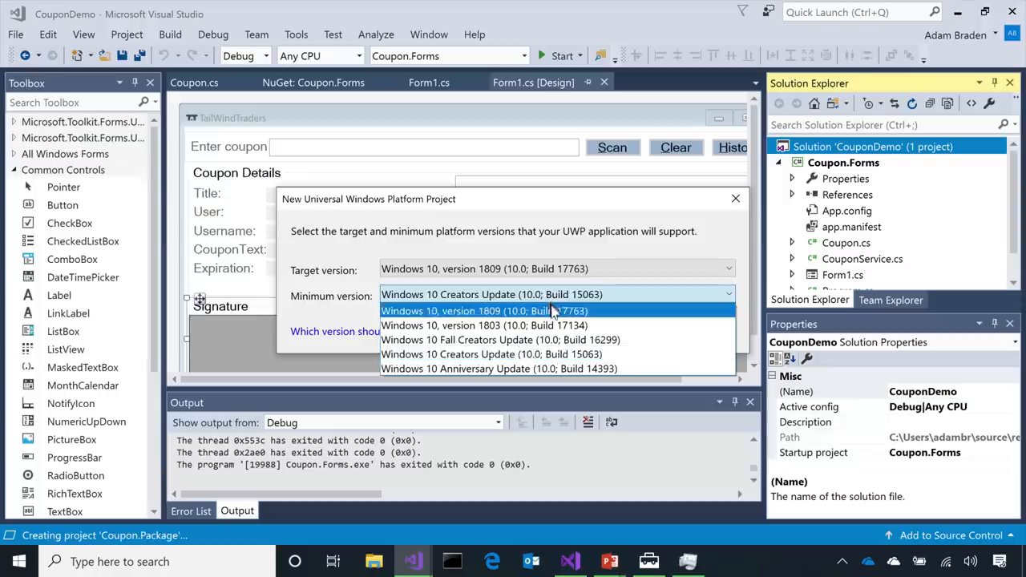
- Keep Windows 10 1809 as target and minimum version and create the project
click(489, 311)
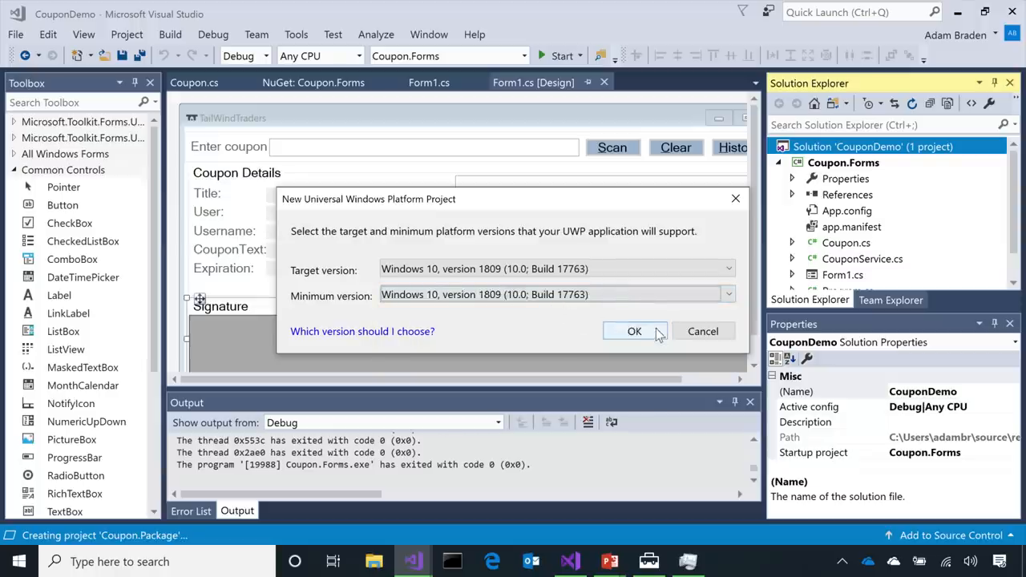
click(634, 331)
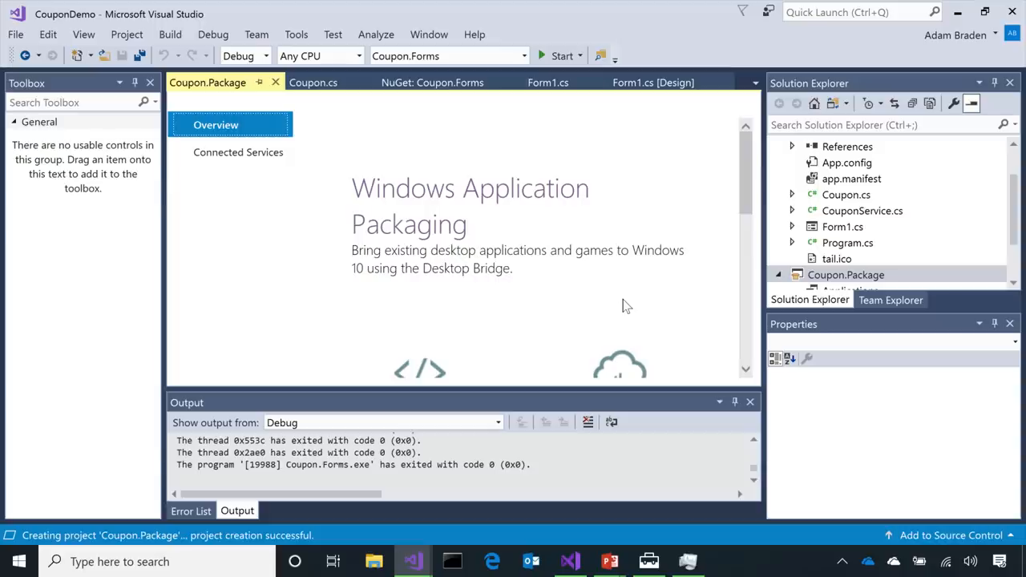
mouse_move(649, 195)
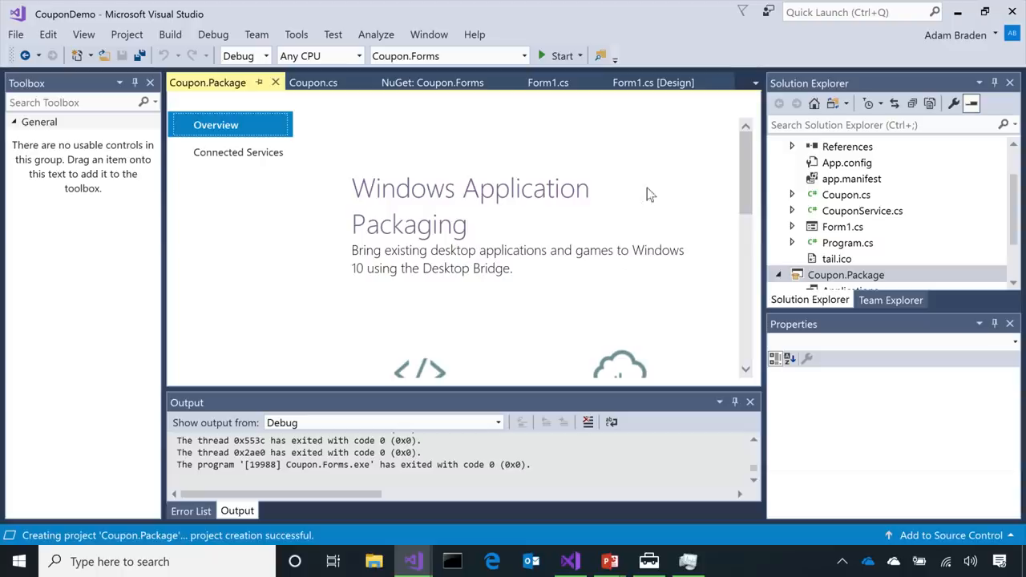
- Check Coupon.Forms in Reference Manager for Coupon.Package's Applications, then select Package.appxmanifest
click(846, 274)
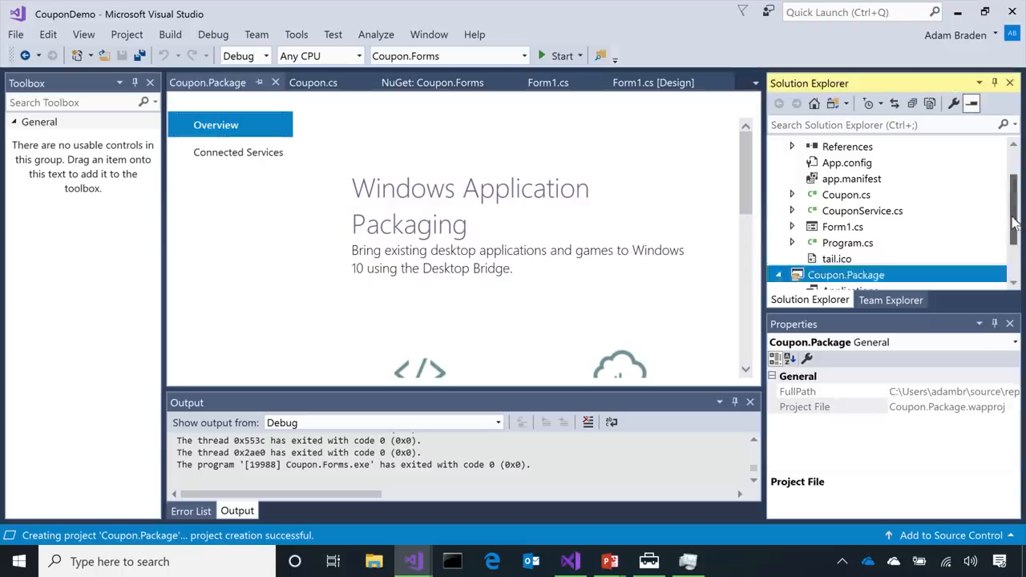
scroll(down, 3)
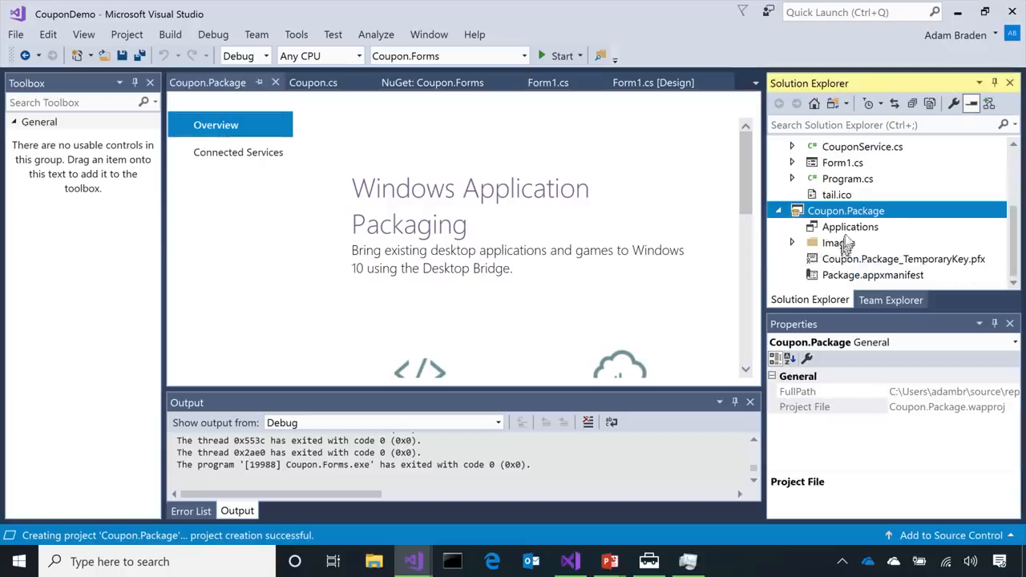
click(850, 226)
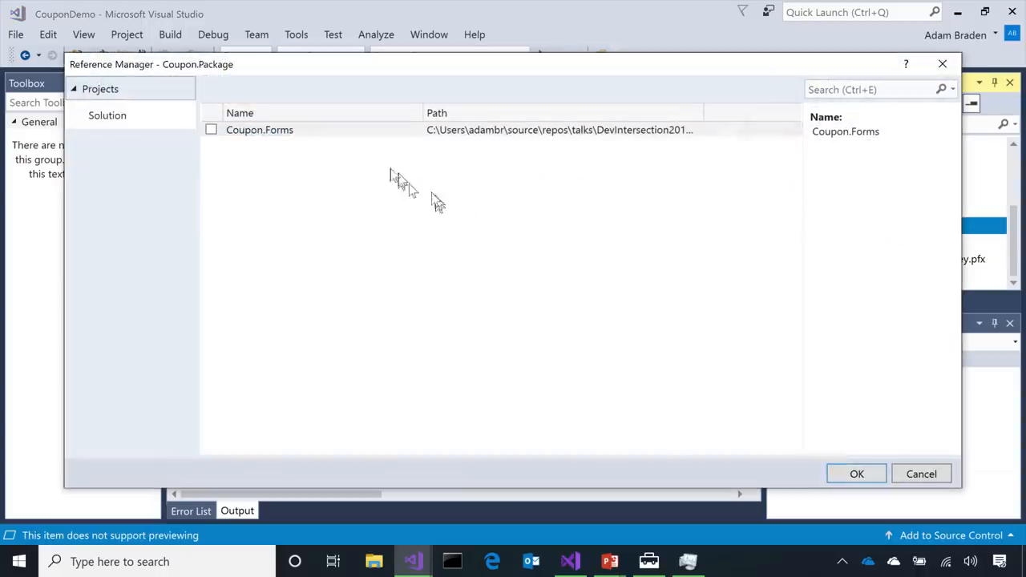
click(211, 130)
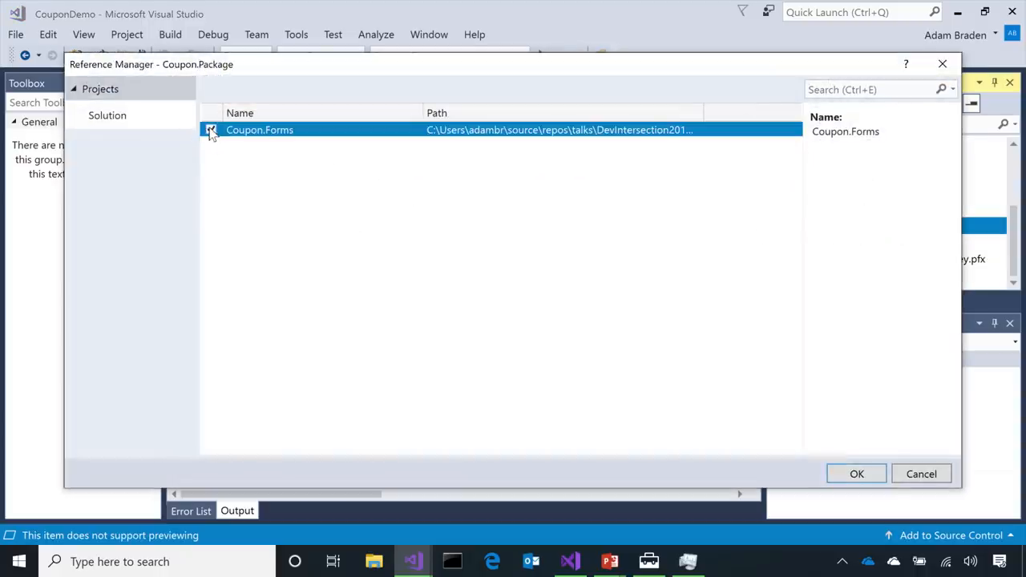
click(211, 130)
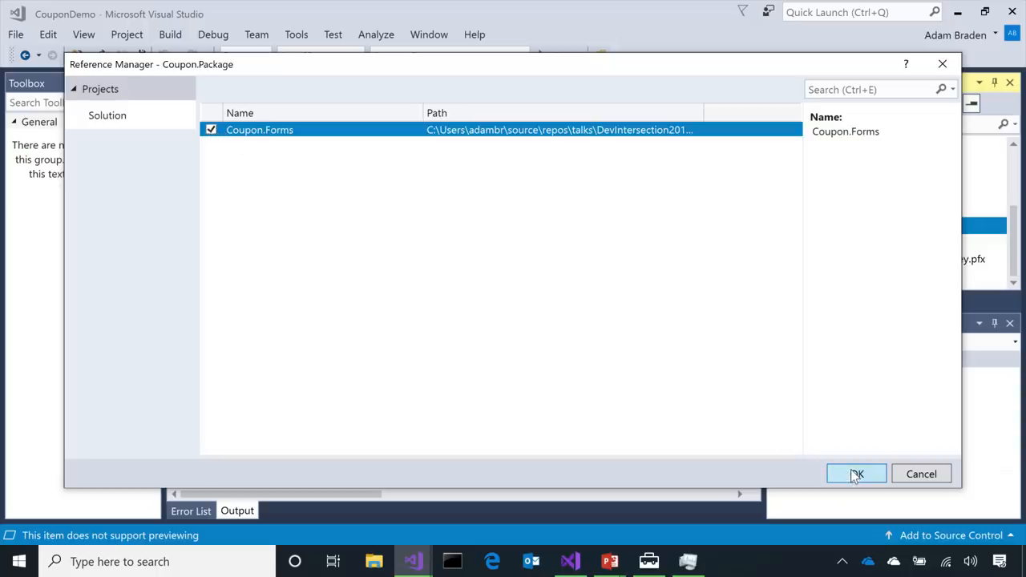
click(856, 474)
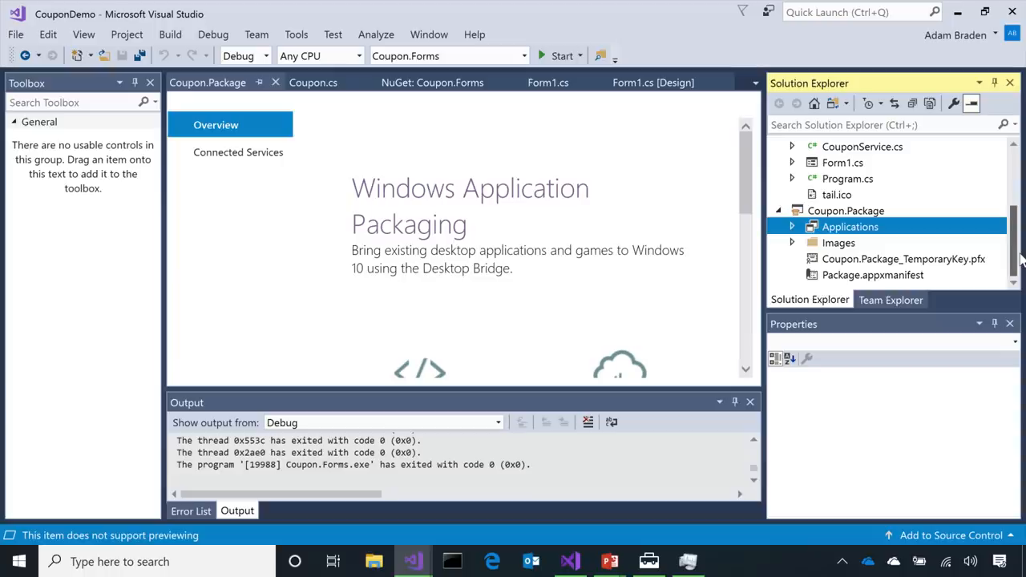
mouse_move(986, 285)
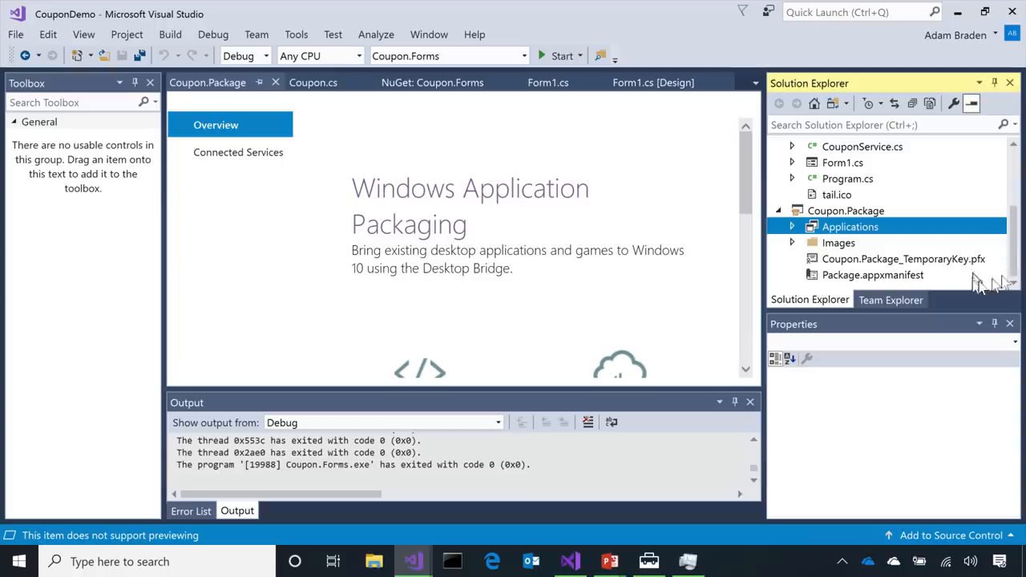
click(873, 275)
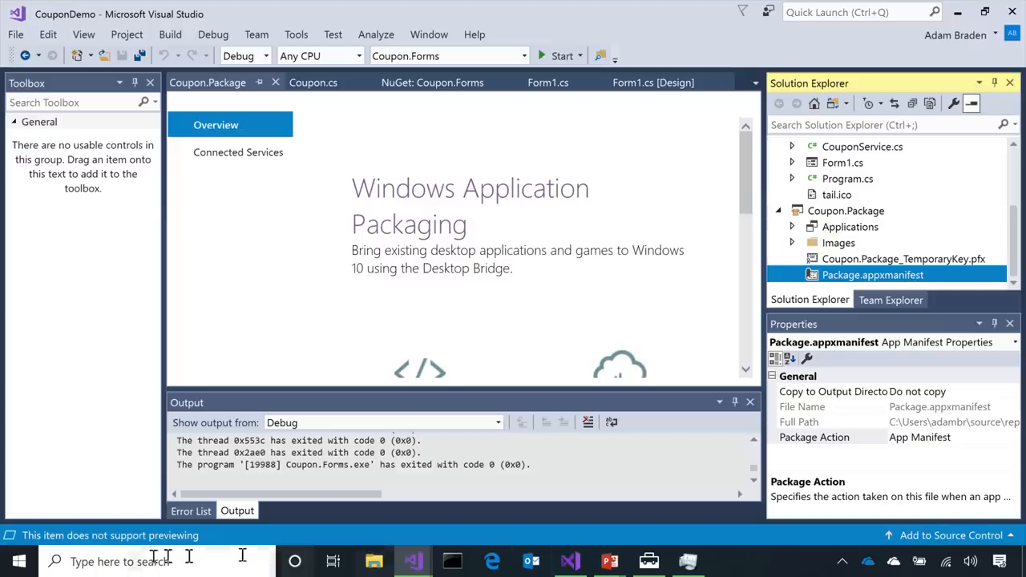
click(18, 560)
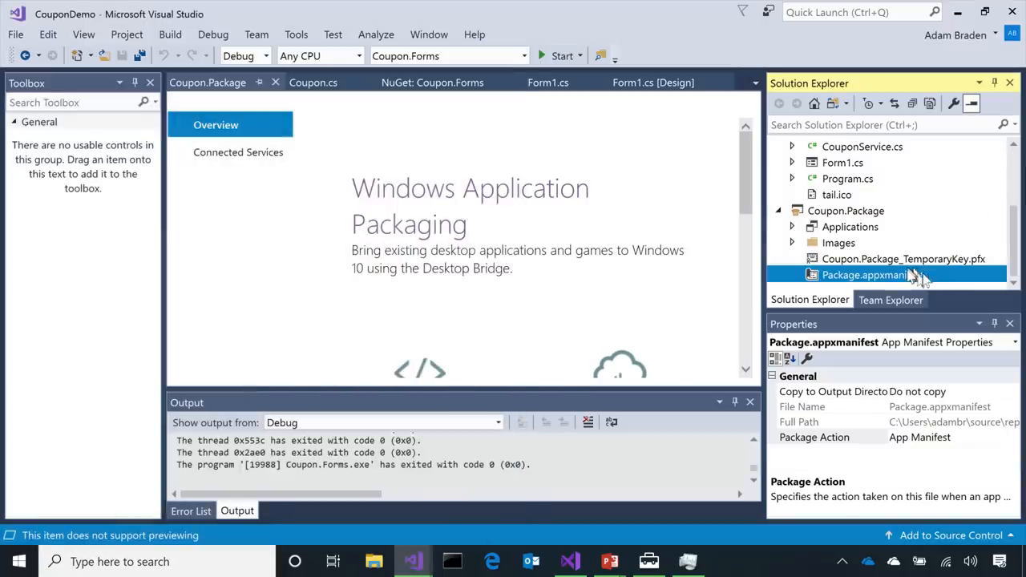
- Generate all tile and logo images from Package.appxmanifest's Visual Assets, overwriting existing images
double_click(873, 274)
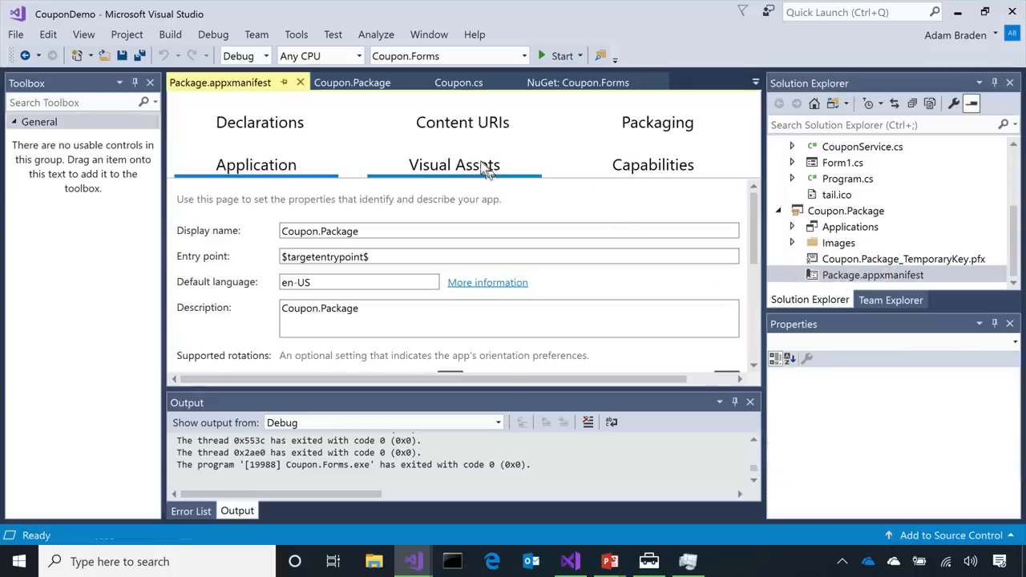
click(455, 164)
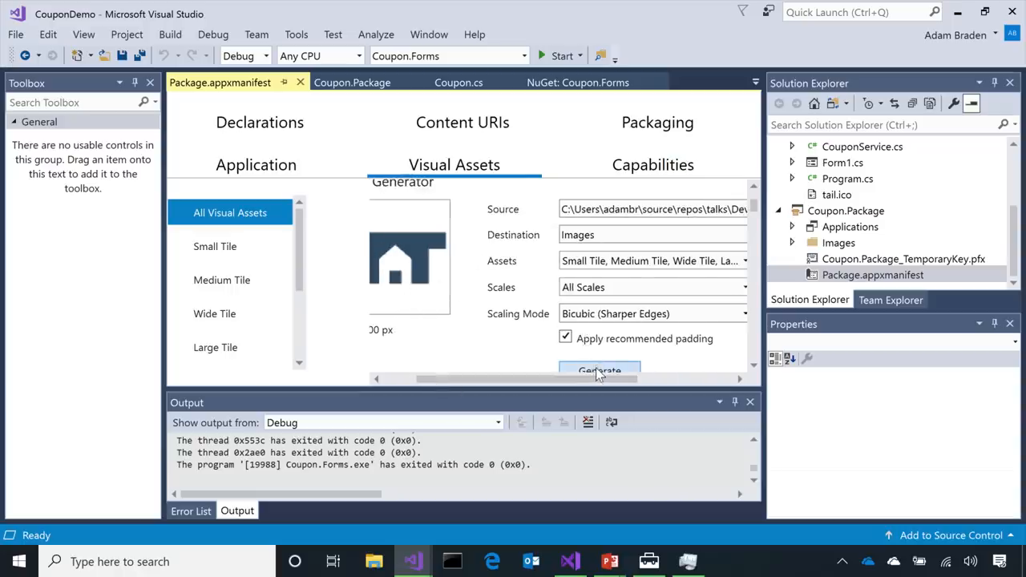
click(600, 369)
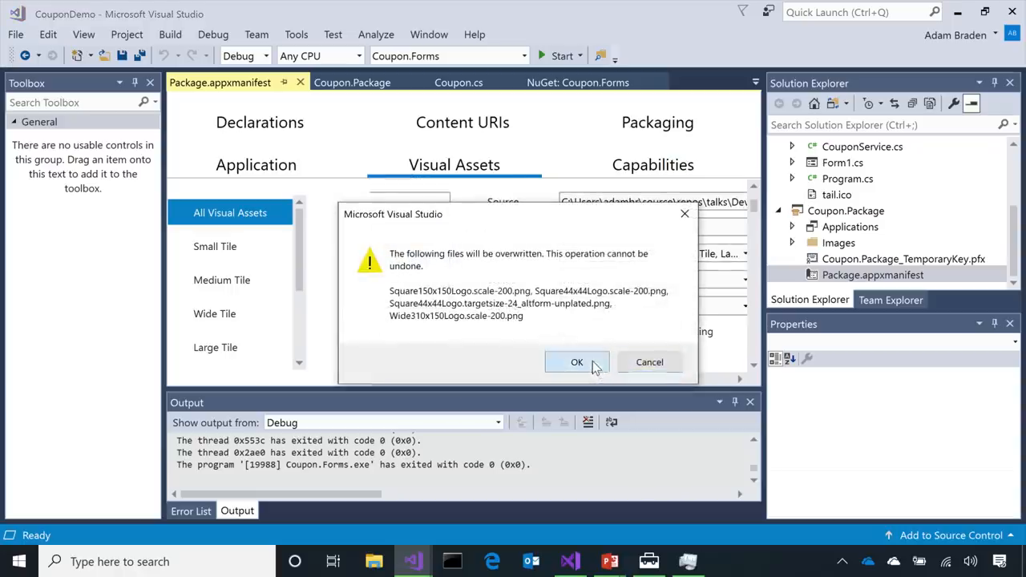
click(576, 361)
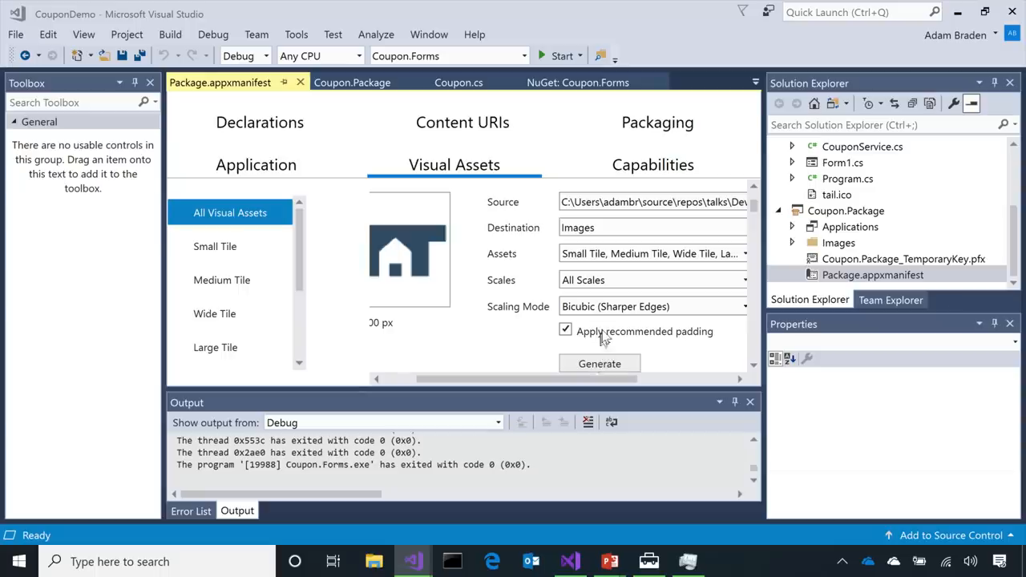
click(599, 363)
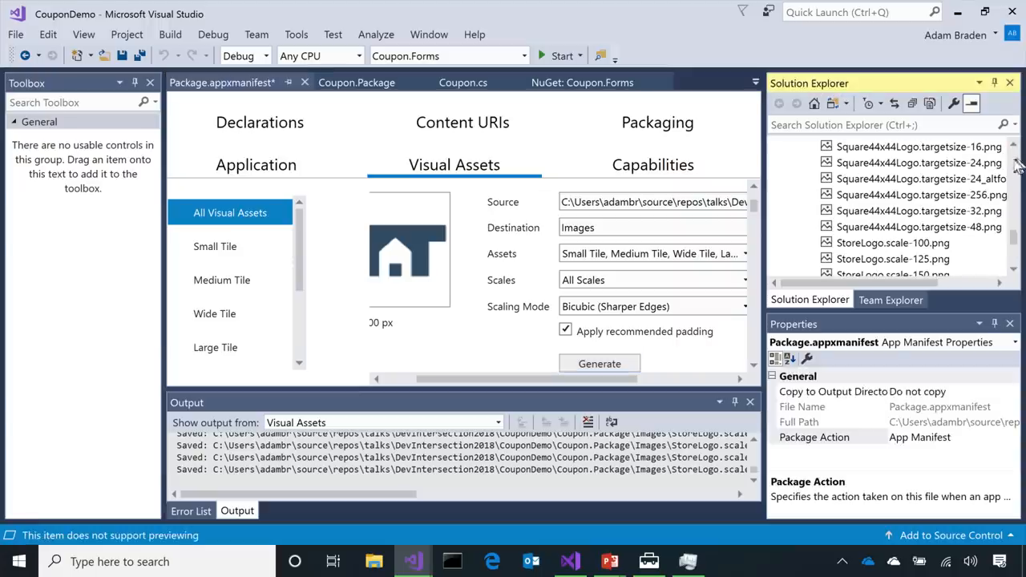
scroll(down, 3)
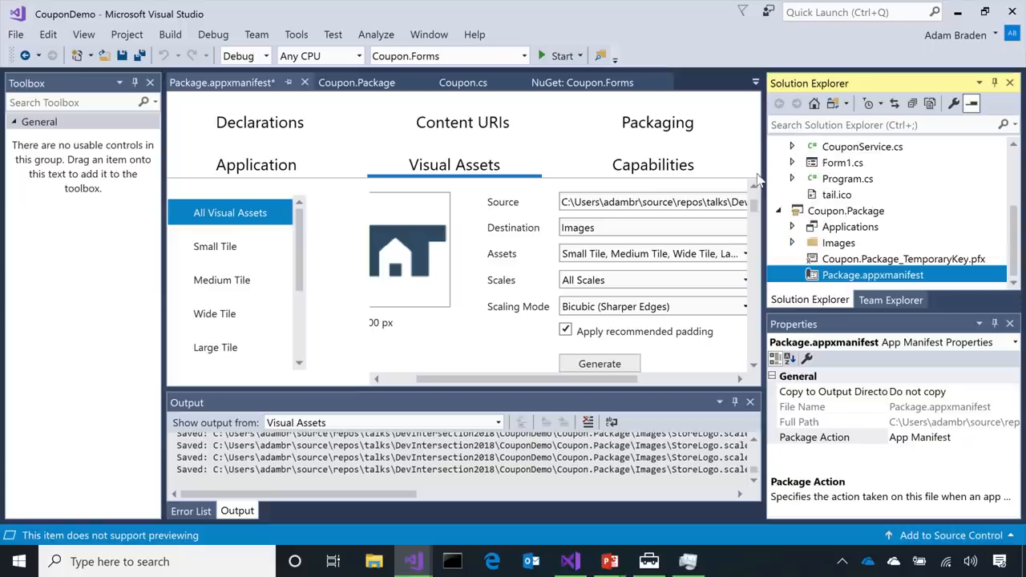
- Save Package.appxmanifest and review its raw XML through View Code
right_click(872, 274)
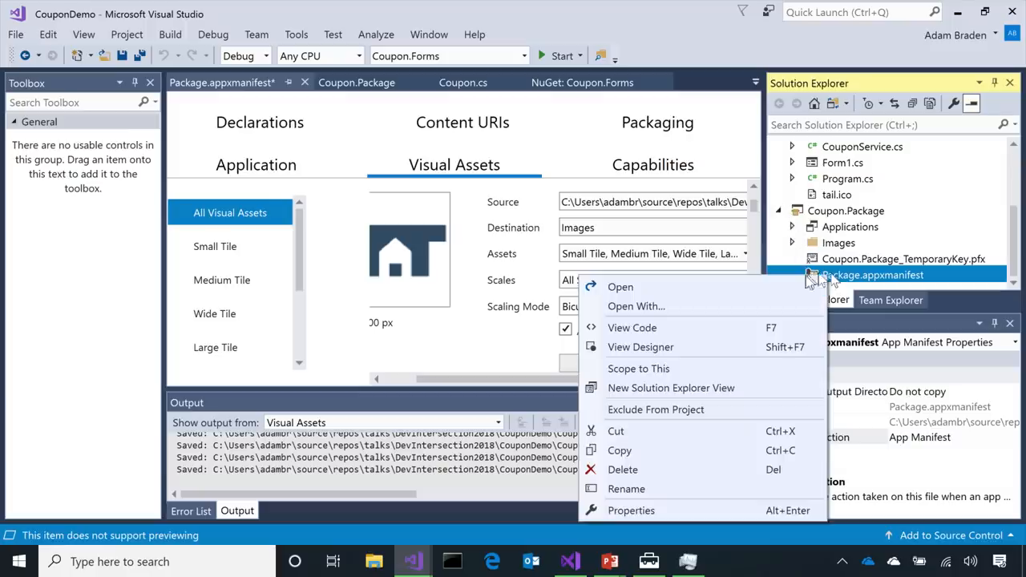
click(620, 286)
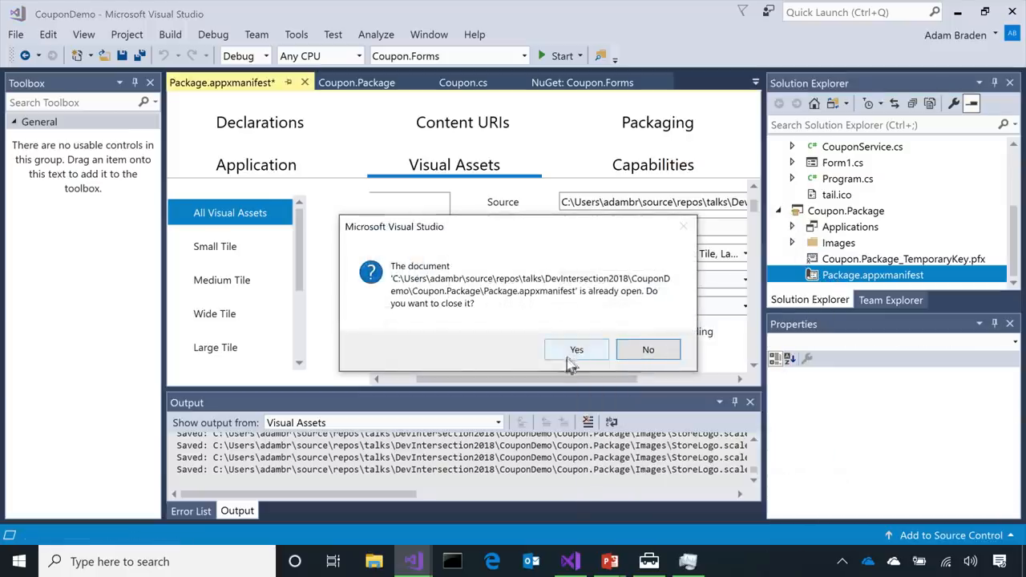
click(575, 350)
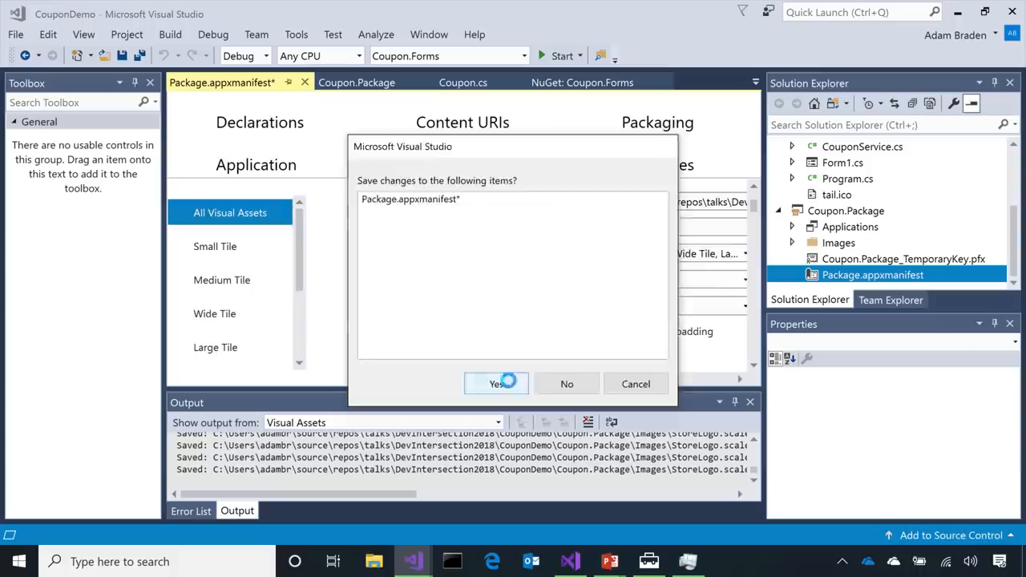
click(496, 383)
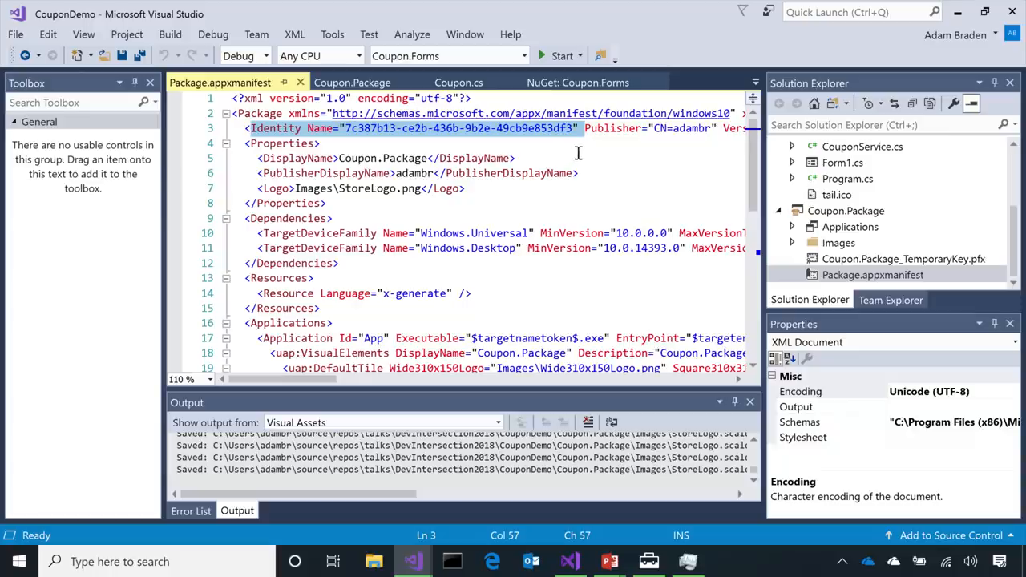
mouse_move(576, 151)
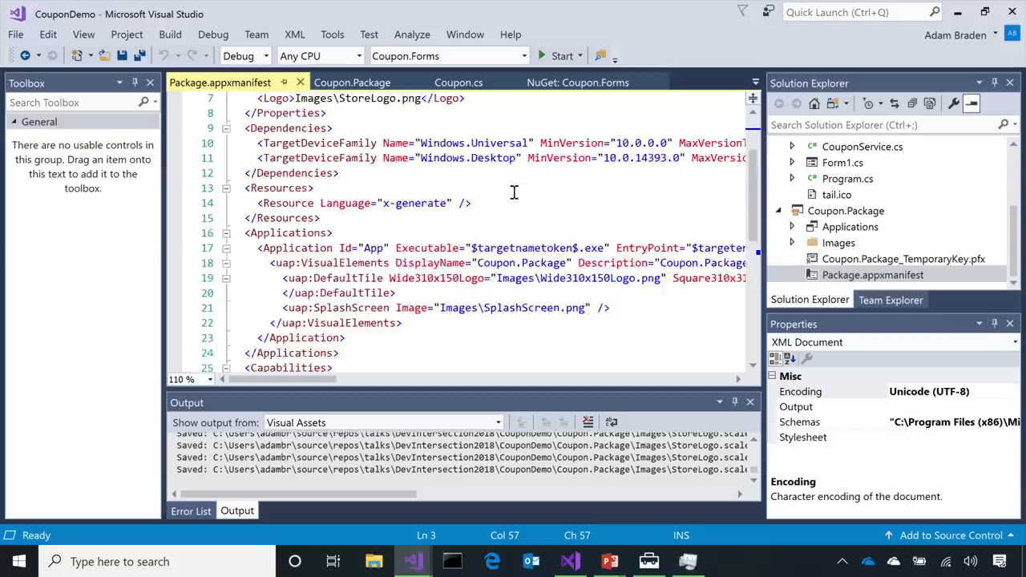
scroll(down, 3)
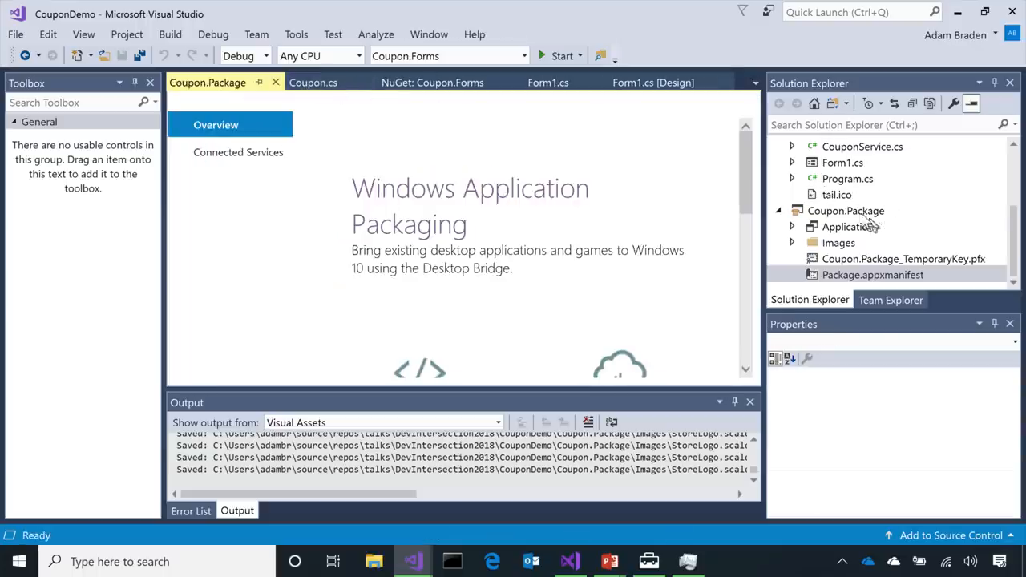
- Run the packaged app from Coupon.Package, scan coupon Code10, and check processes in Task Manager
right_click(846, 210)
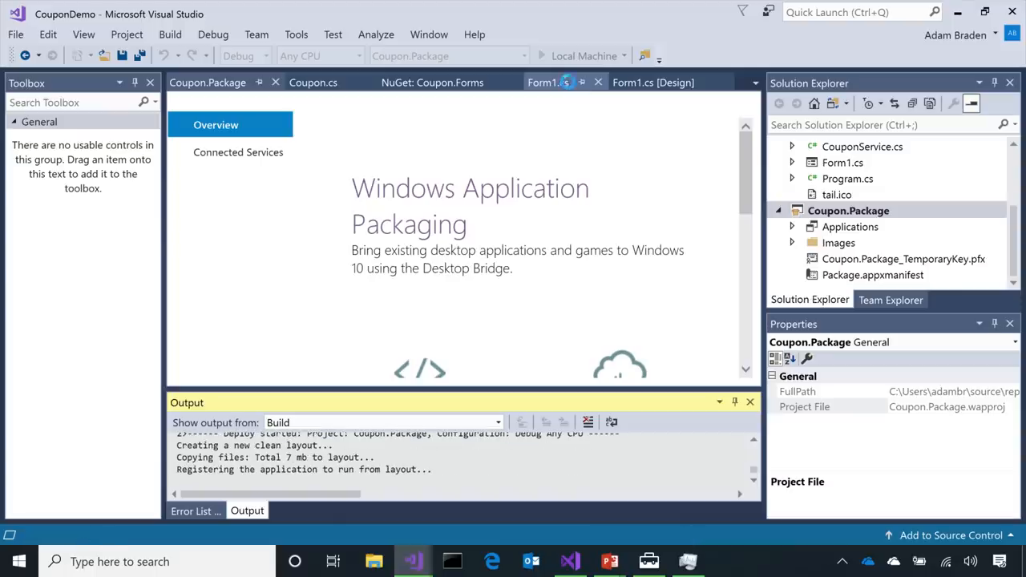
click(26, 55)
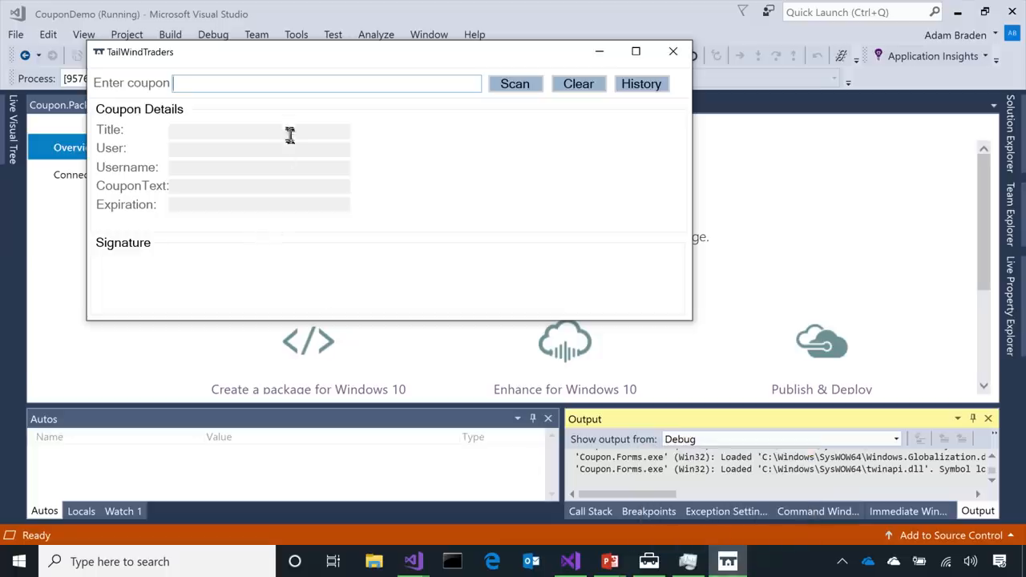
text(Cod)
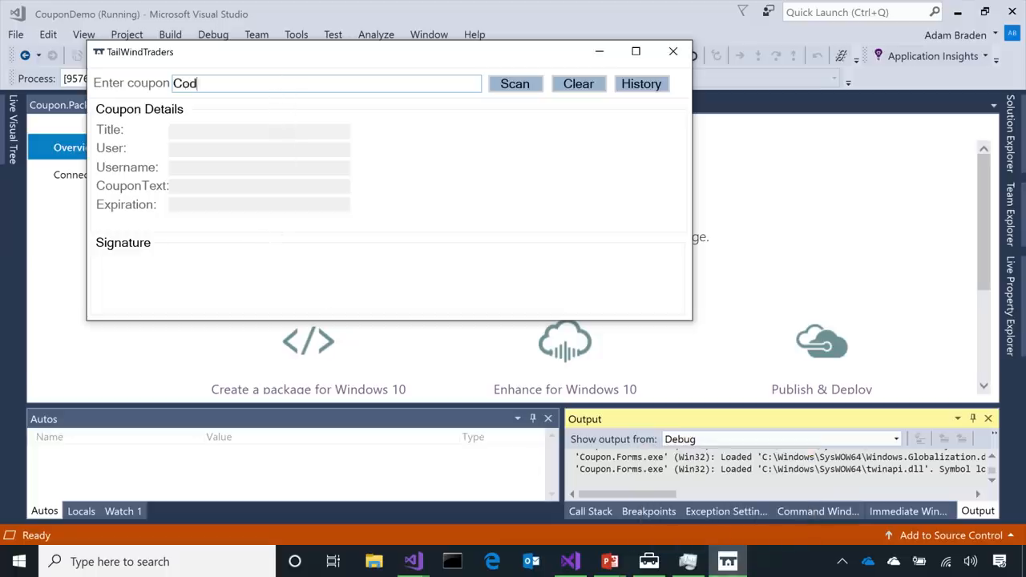
click(515, 84)
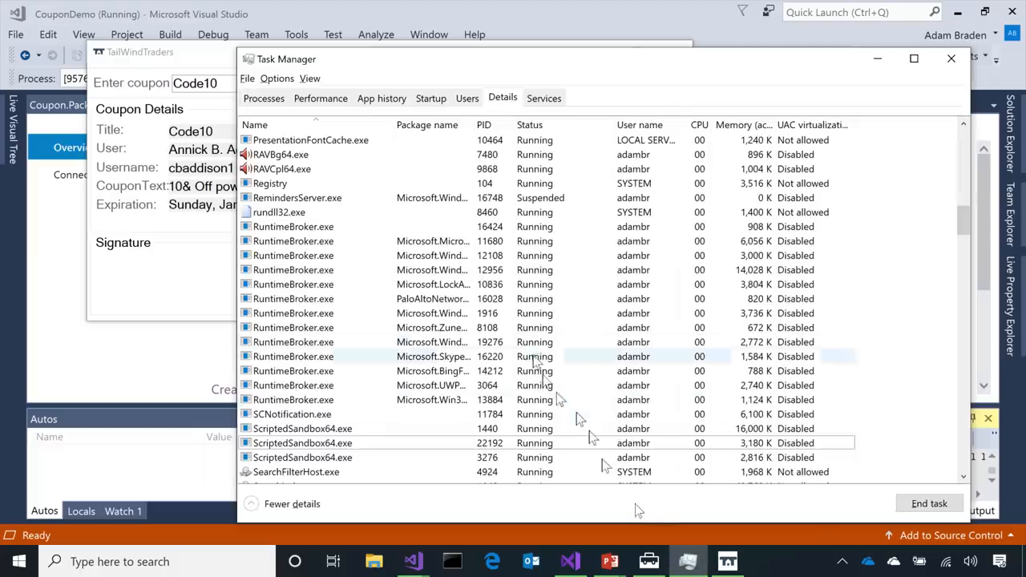
click(255, 125)
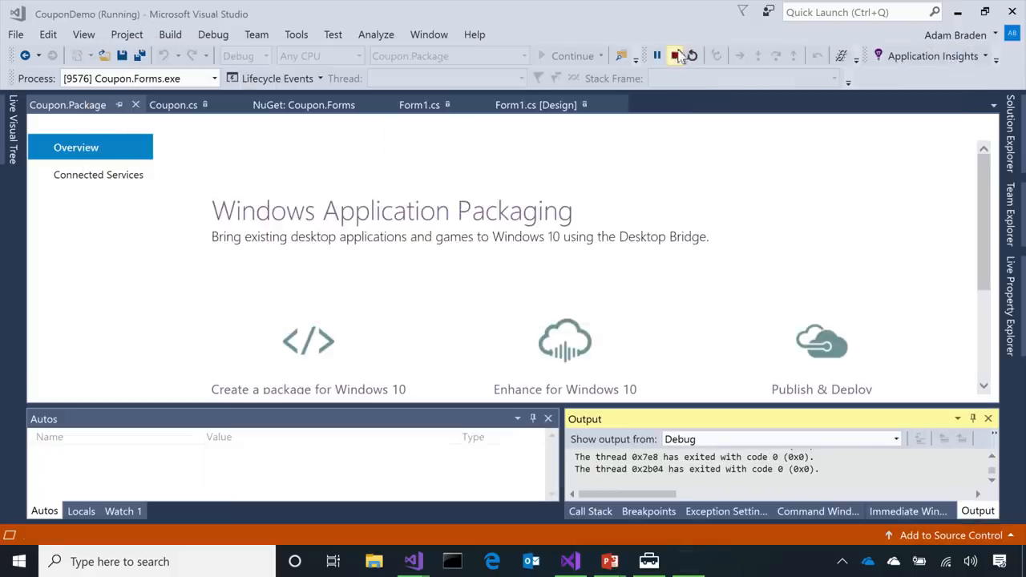
- Stop debugging and uninstall Coupon.Package from the Start menu's app list
click(678, 56)
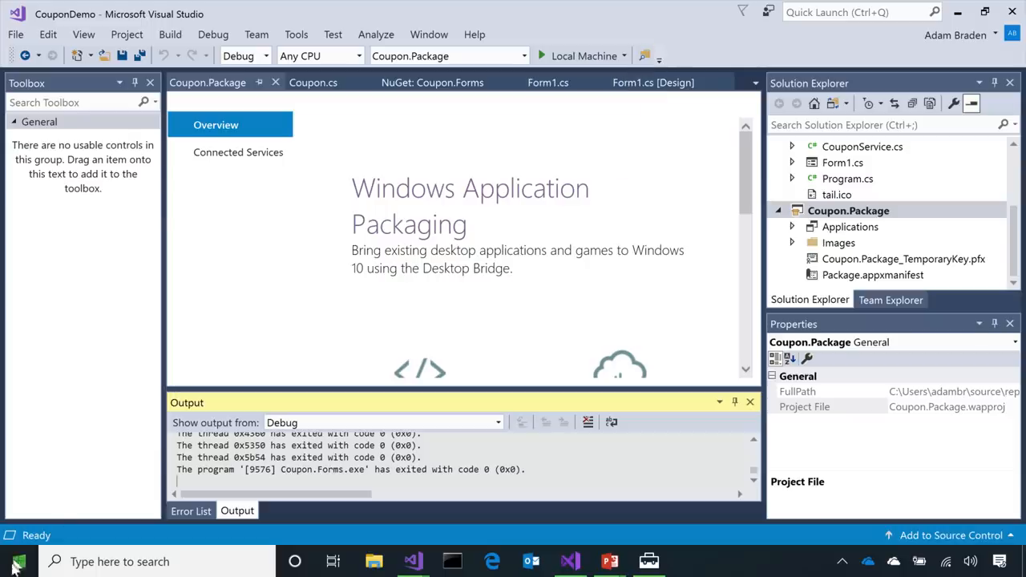
click(16, 561)
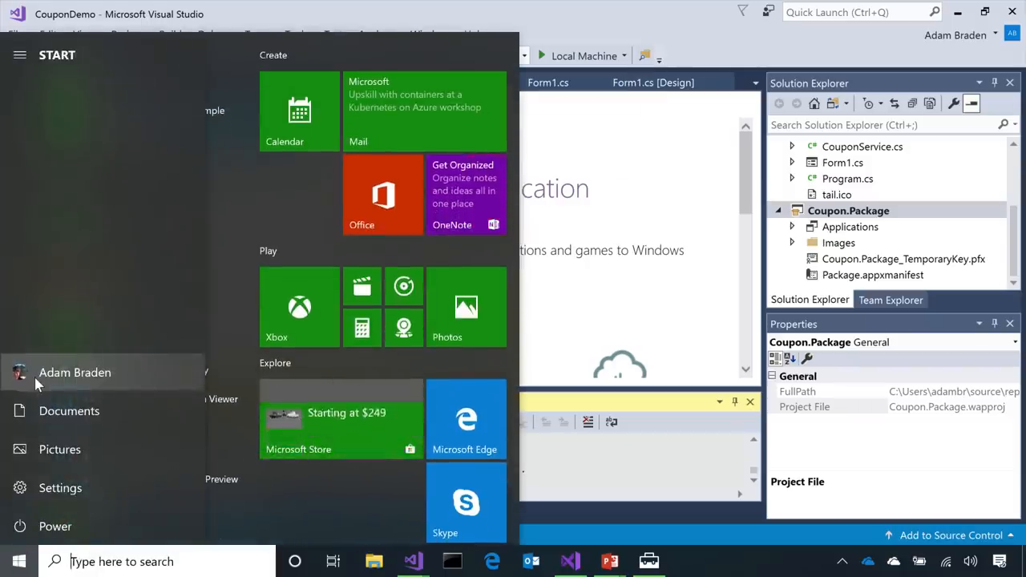
click(19, 54)
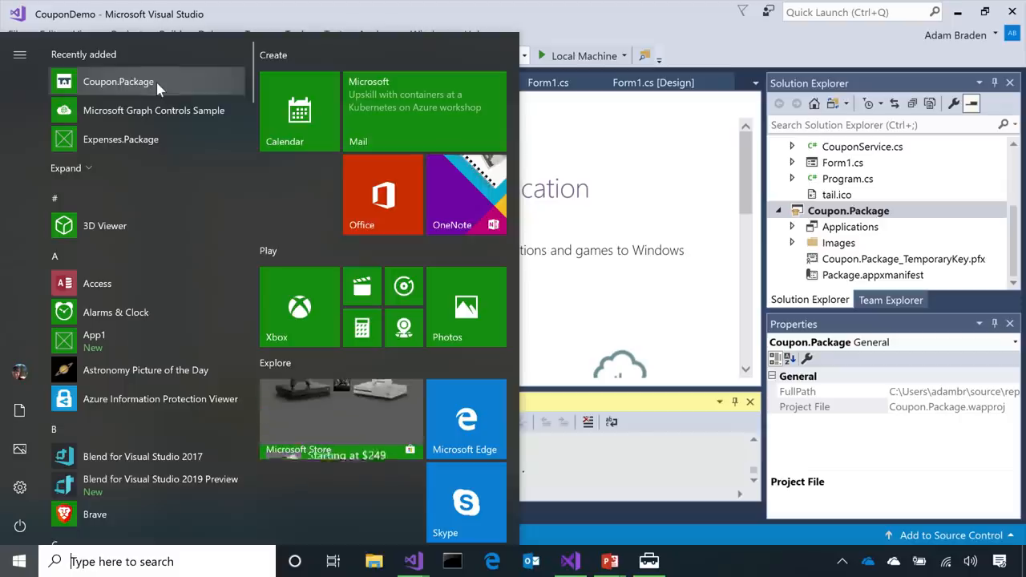
right_click(118, 81)
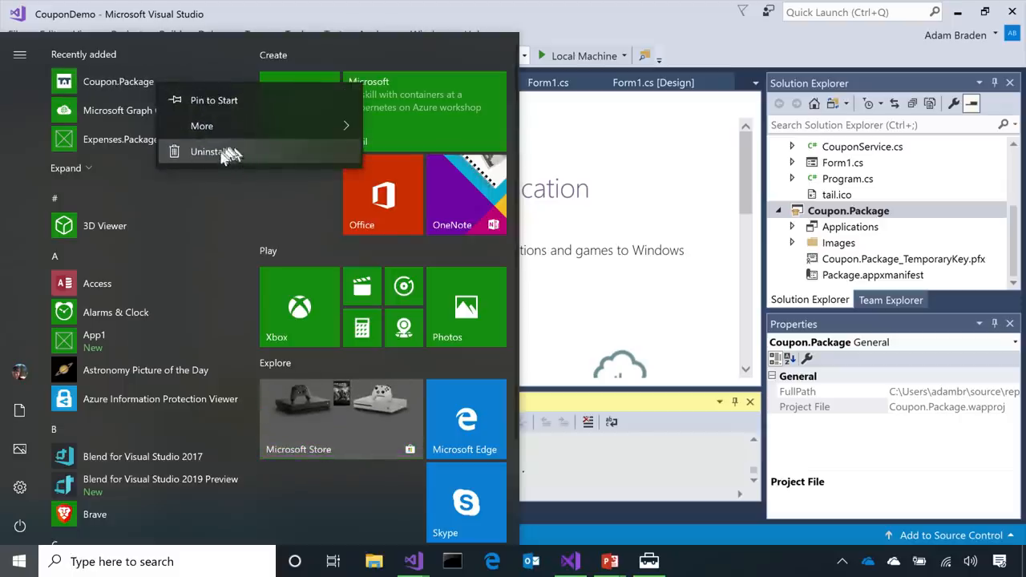
click(216, 151)
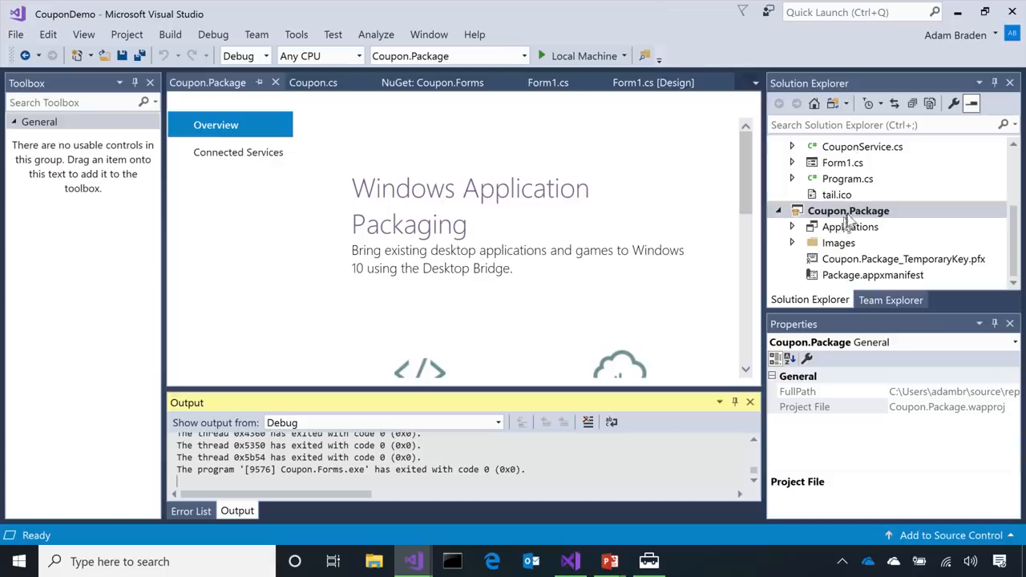
- Start Create App Packages for Coupon.Package, choosing sideloading, and advance to package configuration
right_click(848, 210)
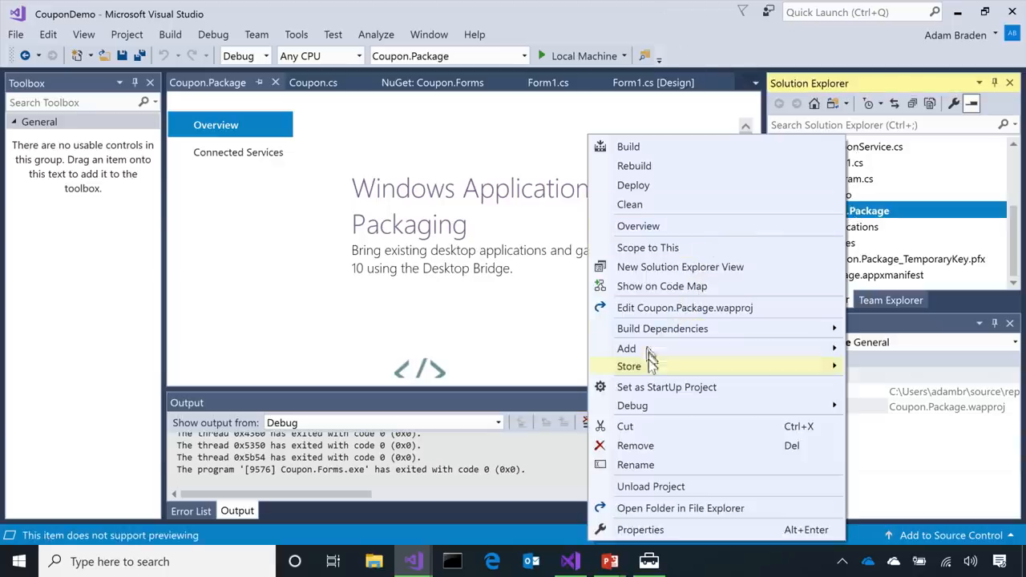
mouse_move(630, 366)
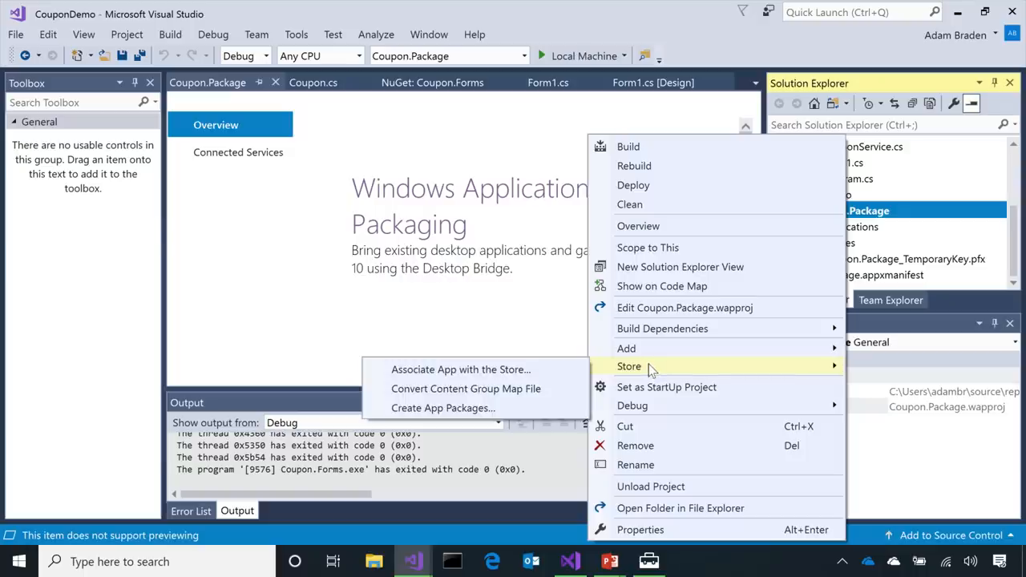
mouse_move(461, 370)
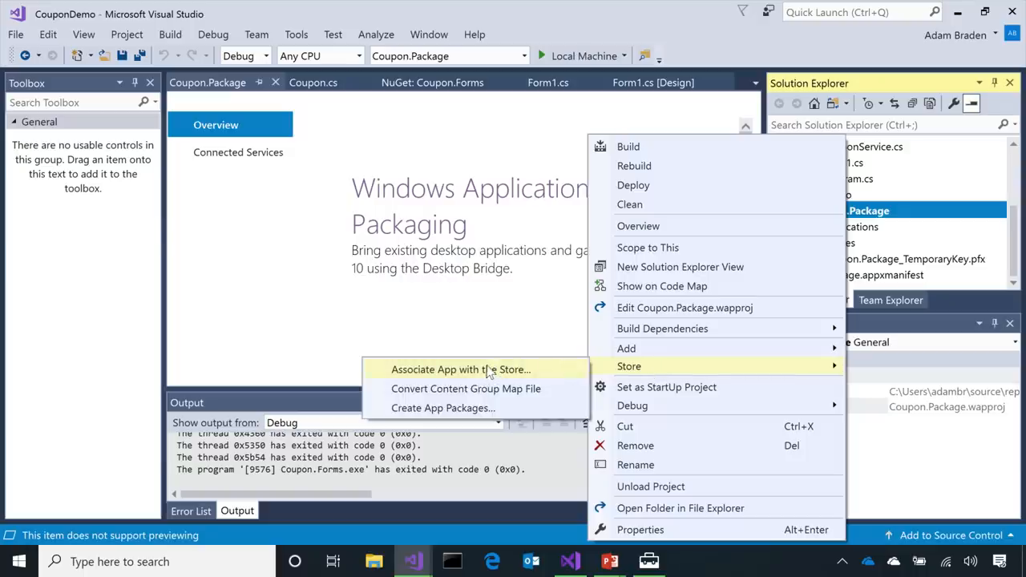
mouse_move(443, 408)
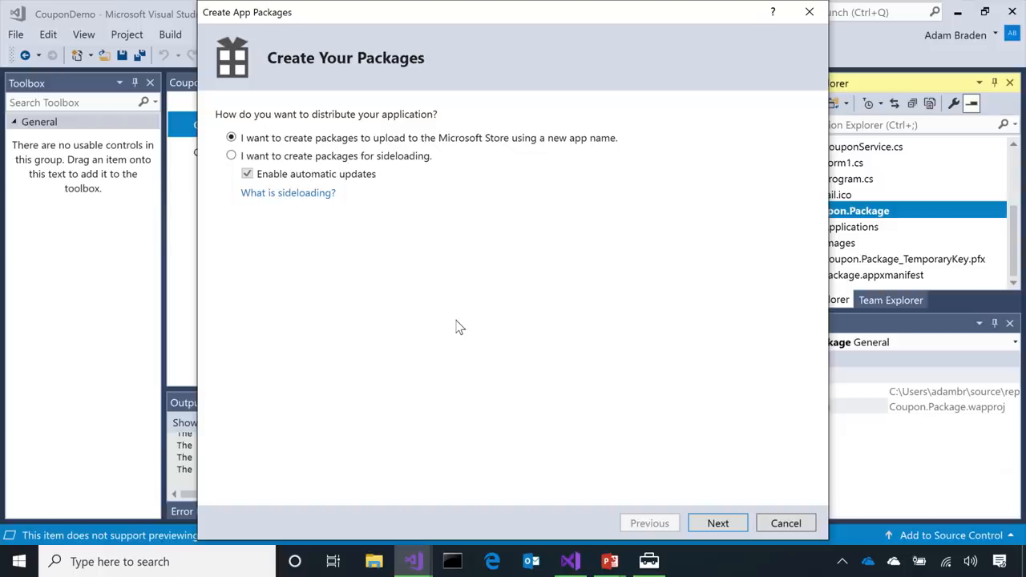
click(231, 156)
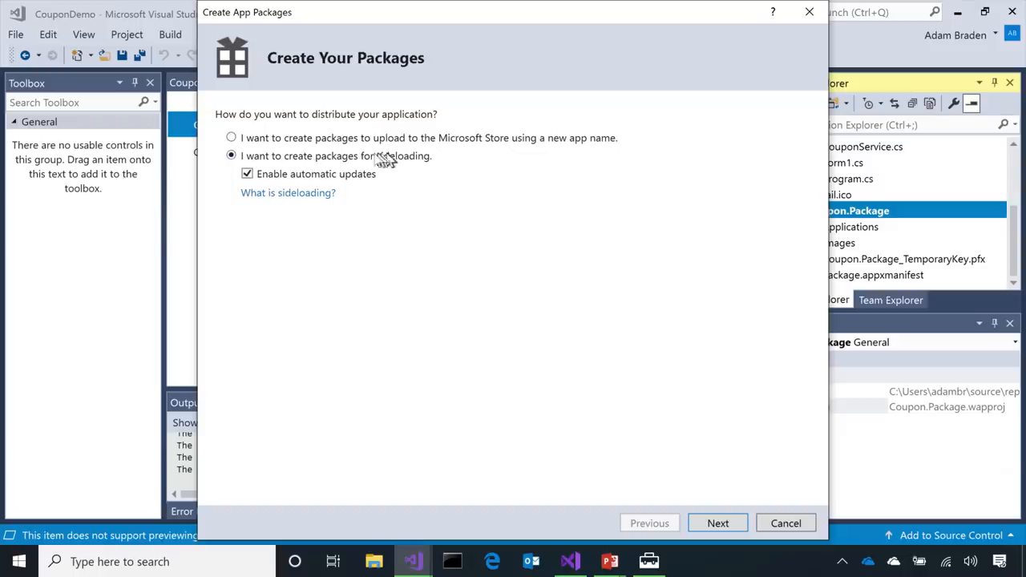
mouse_move(433, 151)
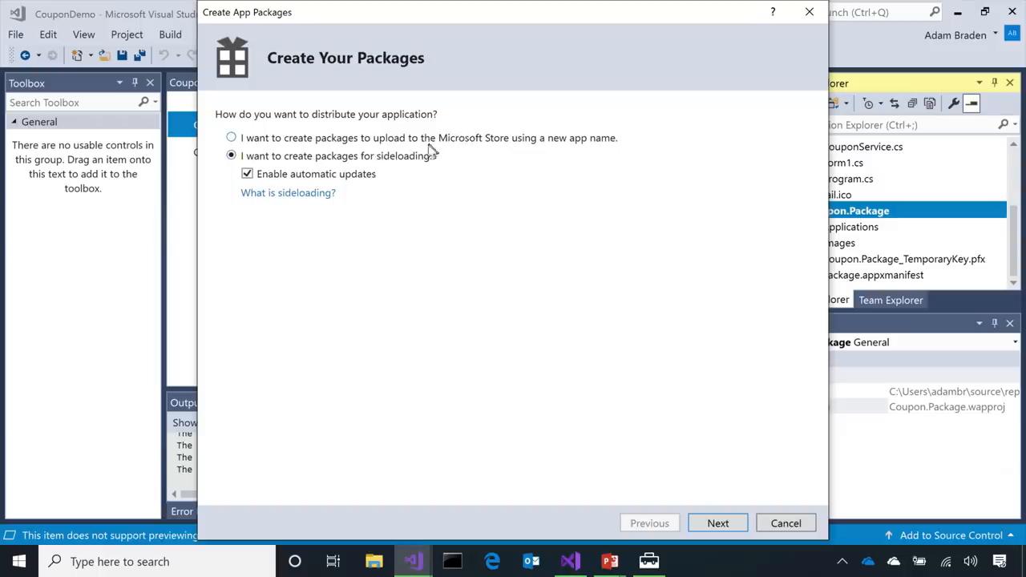
click(717, 523)
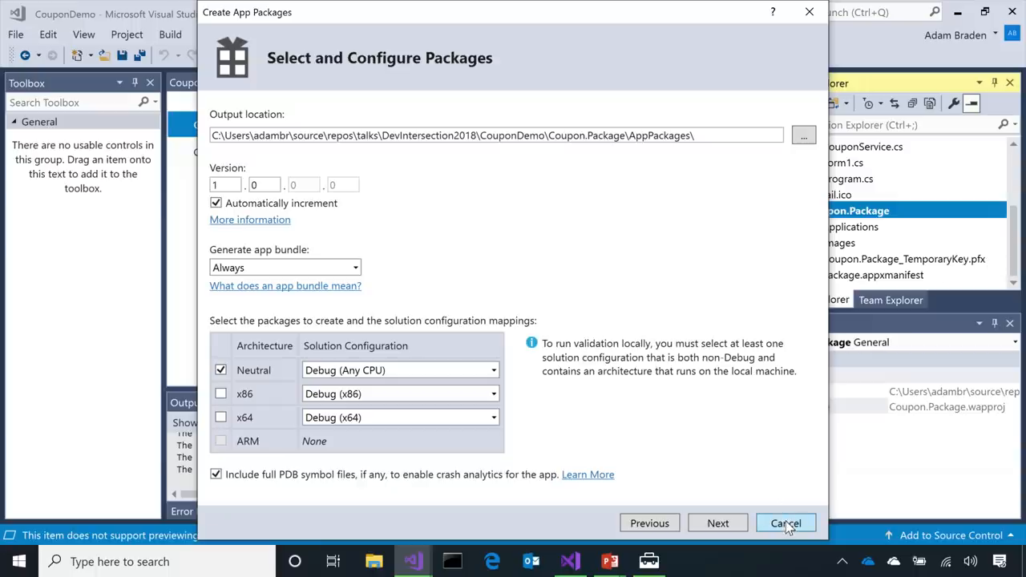
- Cancel the Create App Packages wizard and confirm the cancellation
click(786, 523)
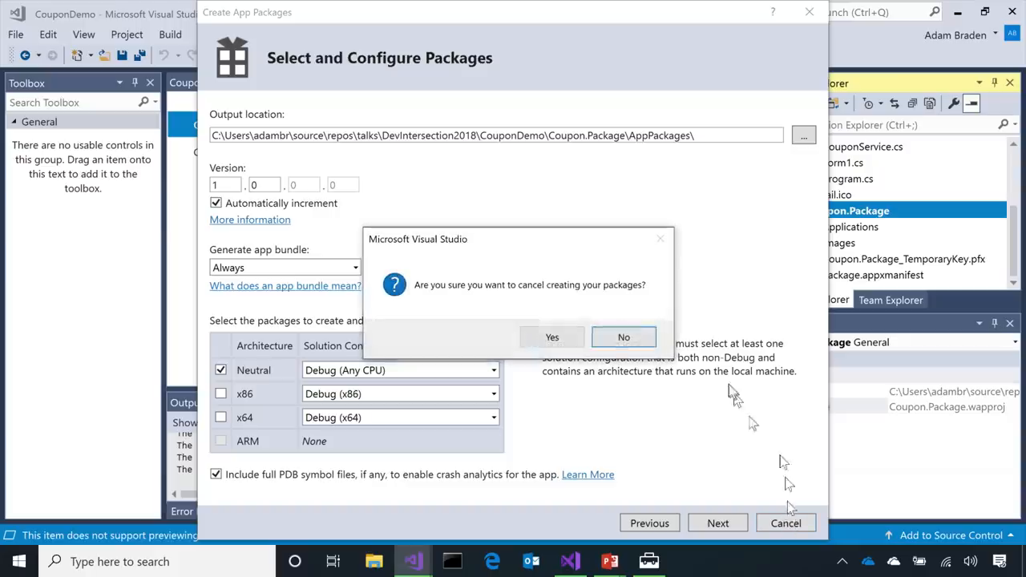
mouse_move(552, 337)
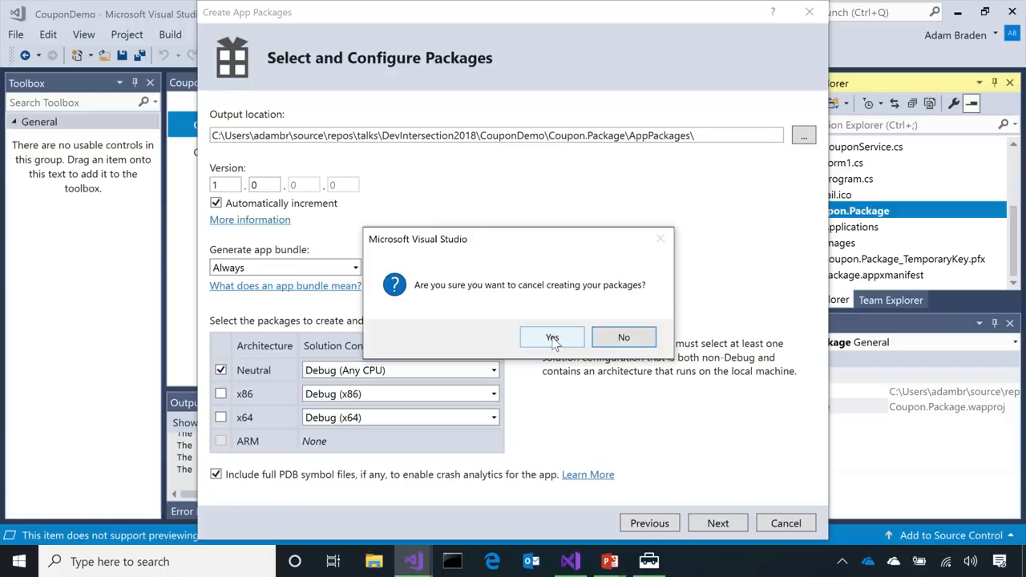
click(552, 336)
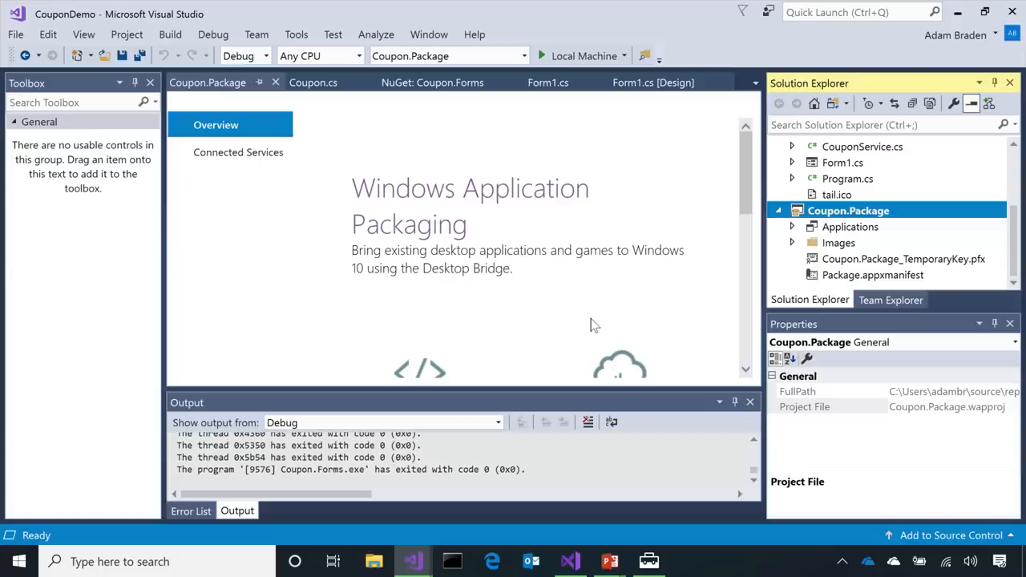
mouse_move(585, 311)
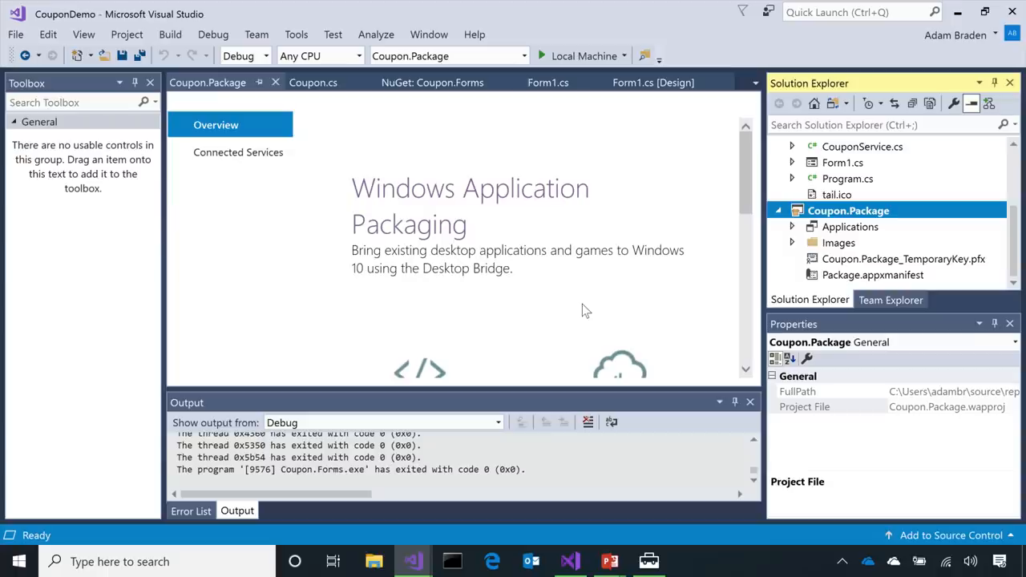
mouse_move(674, 237)
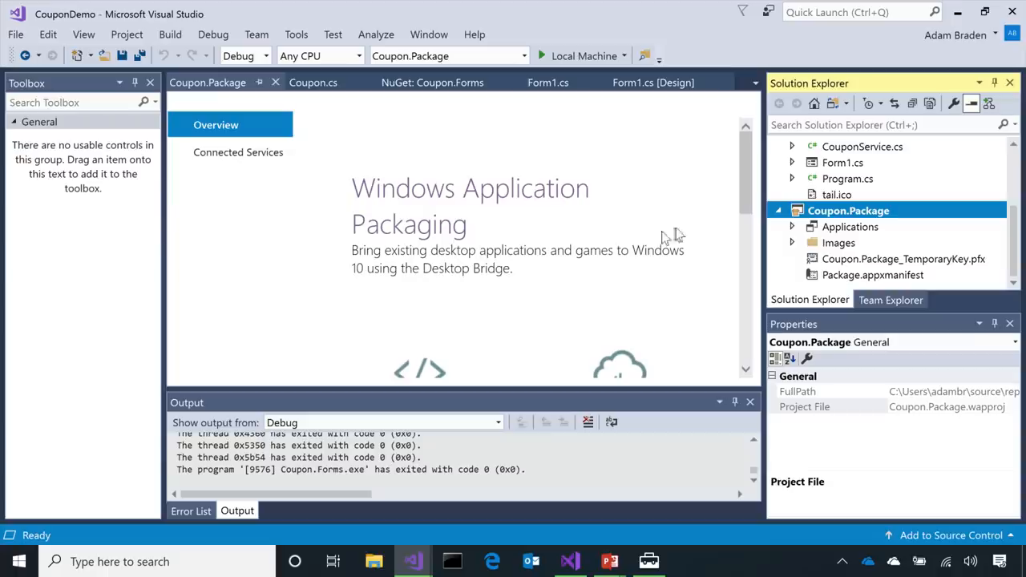
- Collapse the Coupon.Package node in Solution Explorer
click(777, 210)
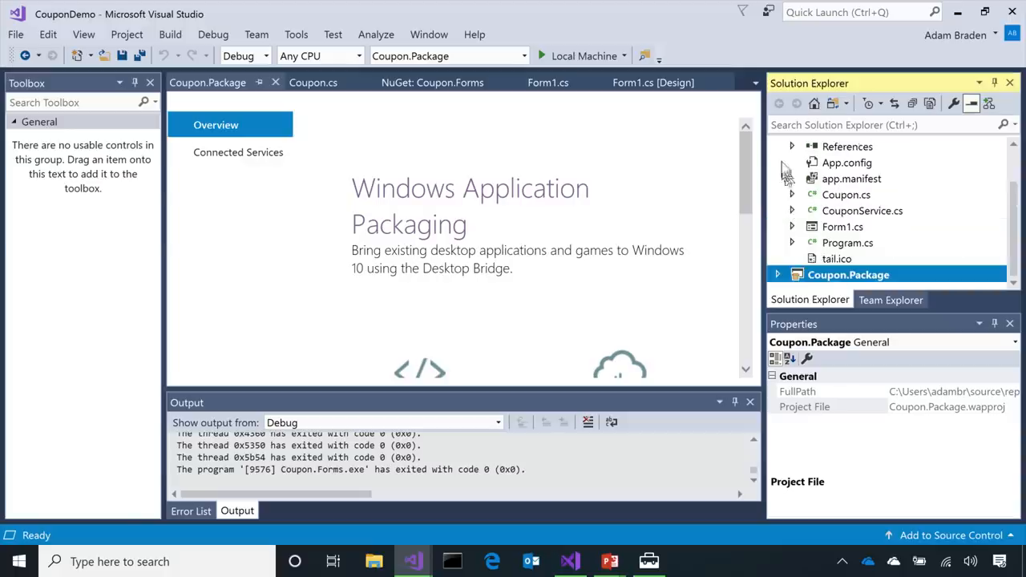
mouse_move(1019, 161)
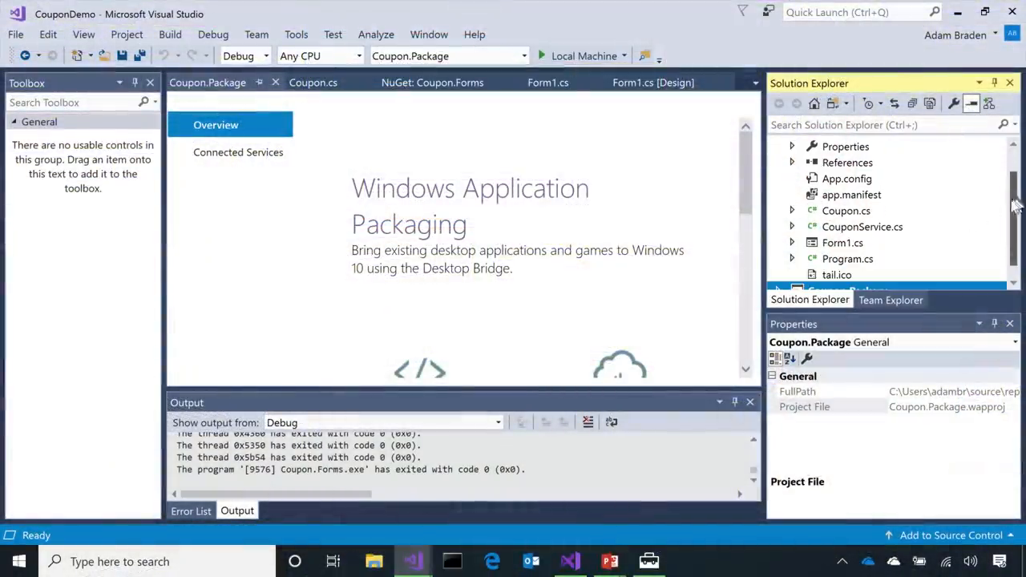
- Bring up the context menu for Coupon.Forms' References node
click(654, 82)
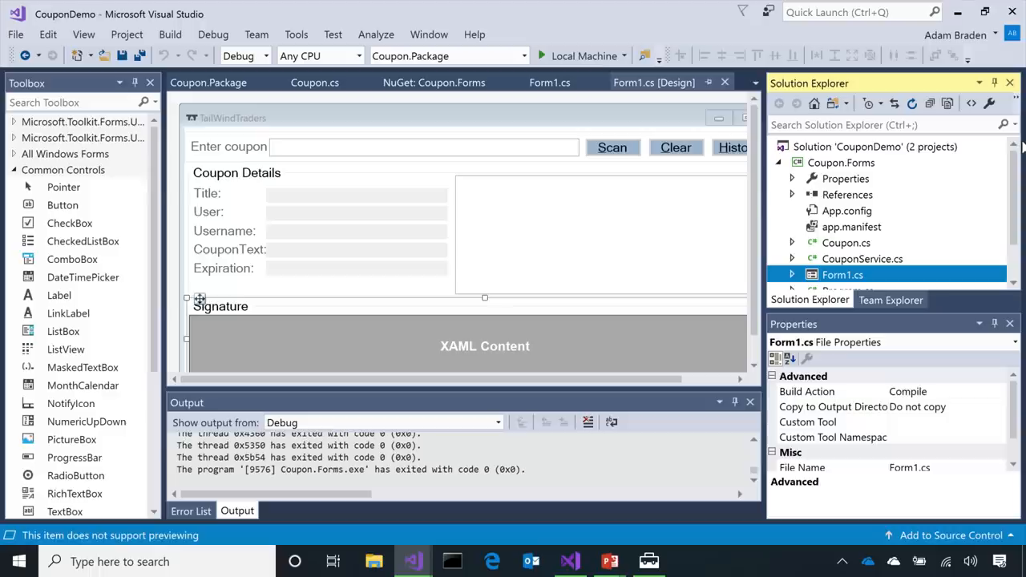
mouse_move(910, 197)
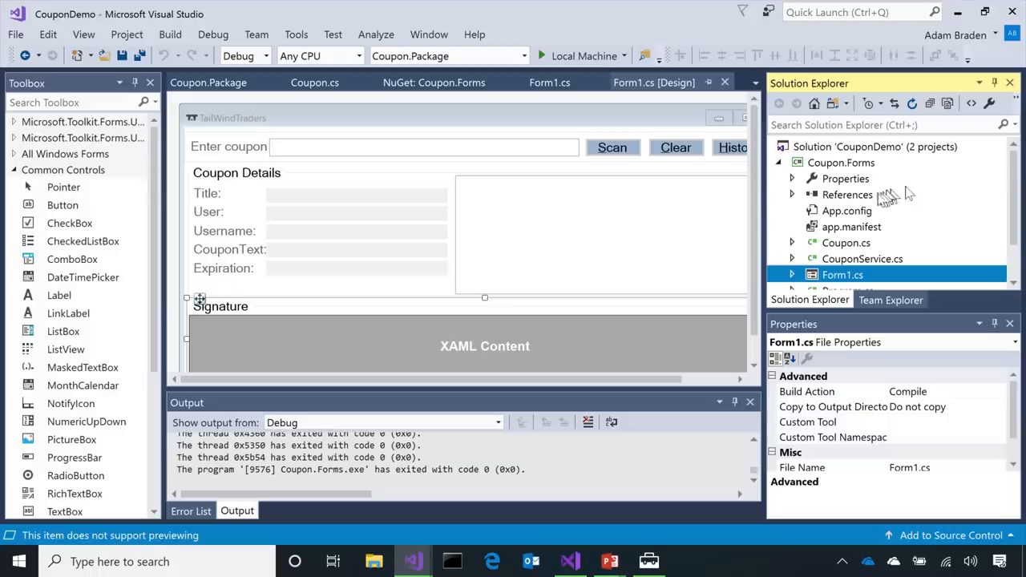
right_click(847, 194)
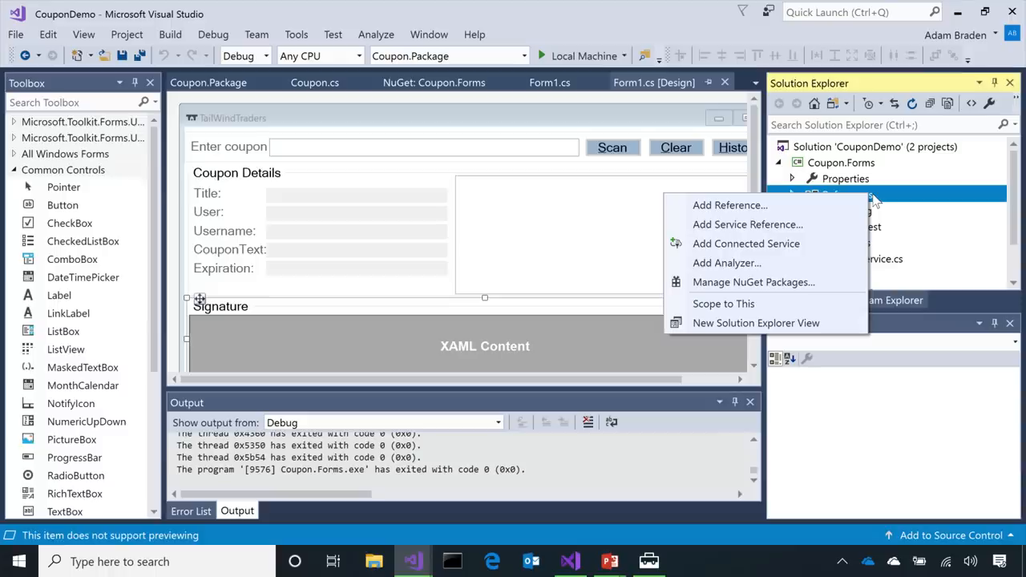
mouse_move(766, 205)
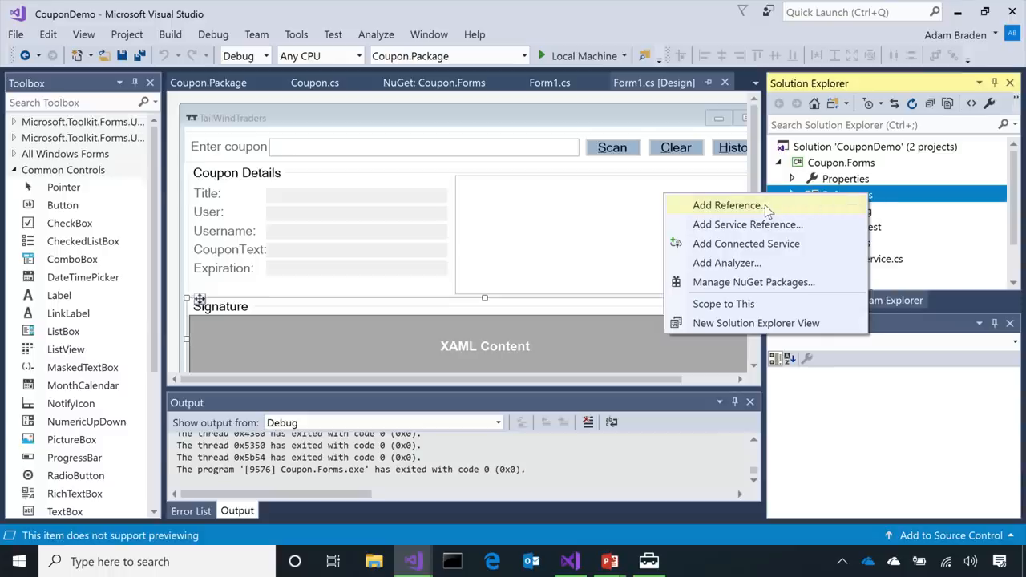
- Reference Windows.winmd and System.Runtime.WindowsRuntime.dll from the Recent browse list in Coupon.Forms
click(727, 205)
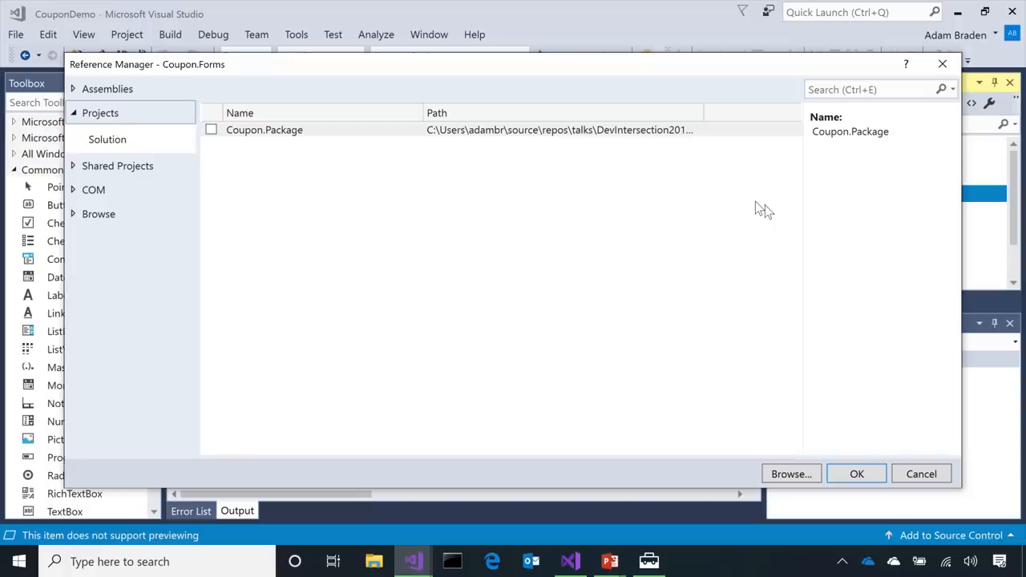
mouse_move(152, 225)
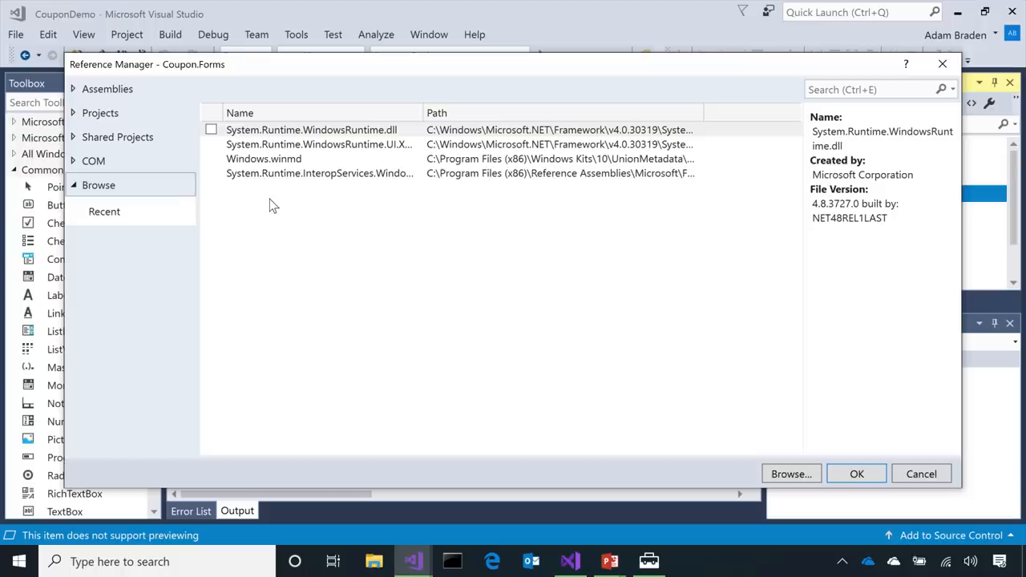
click(264, 158)
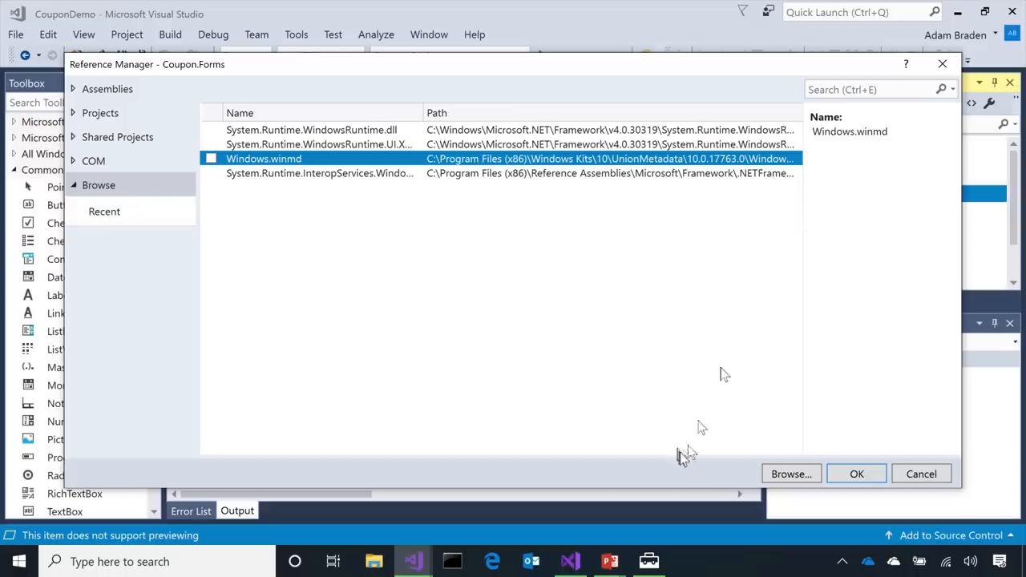
mouse_move(762, 158)
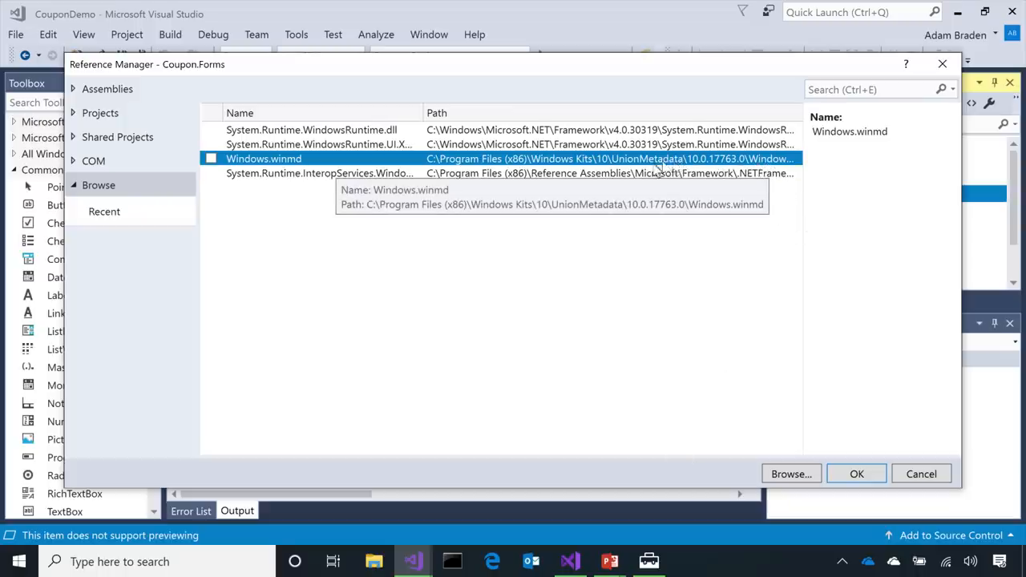
mouse_move(546, 164)
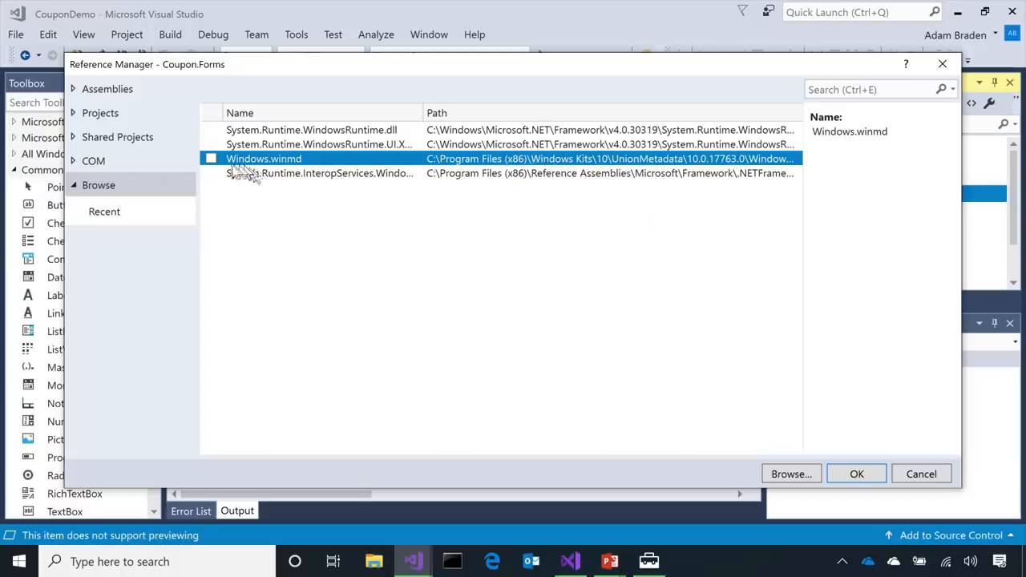
mouse_move(264, 158)
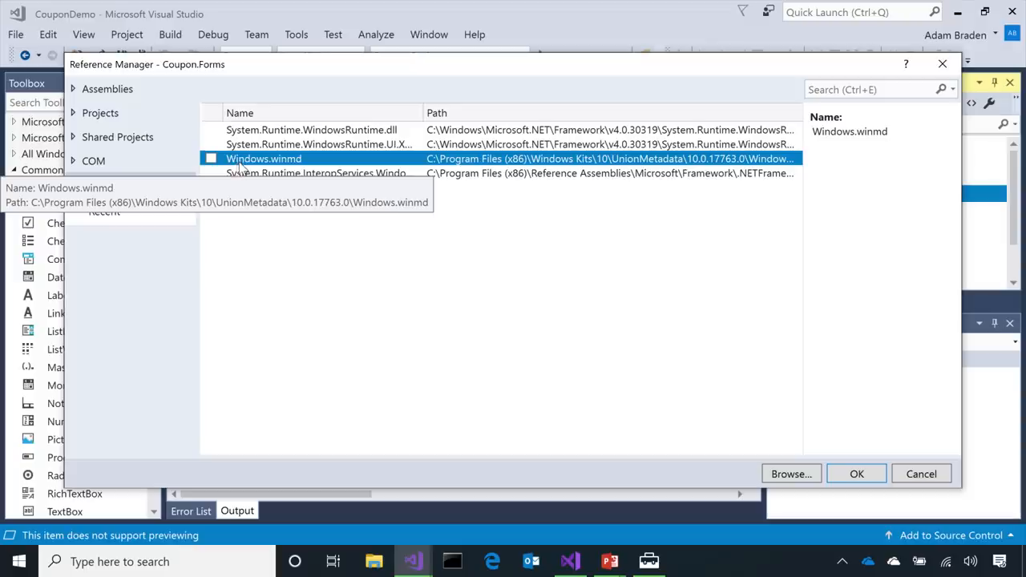
click(211, 159)
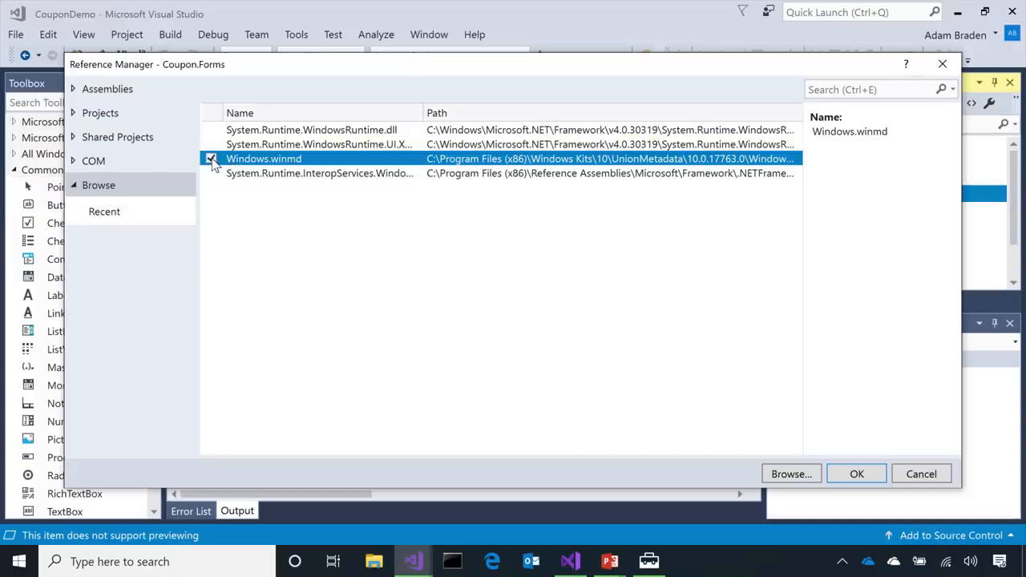
click(210, 158)
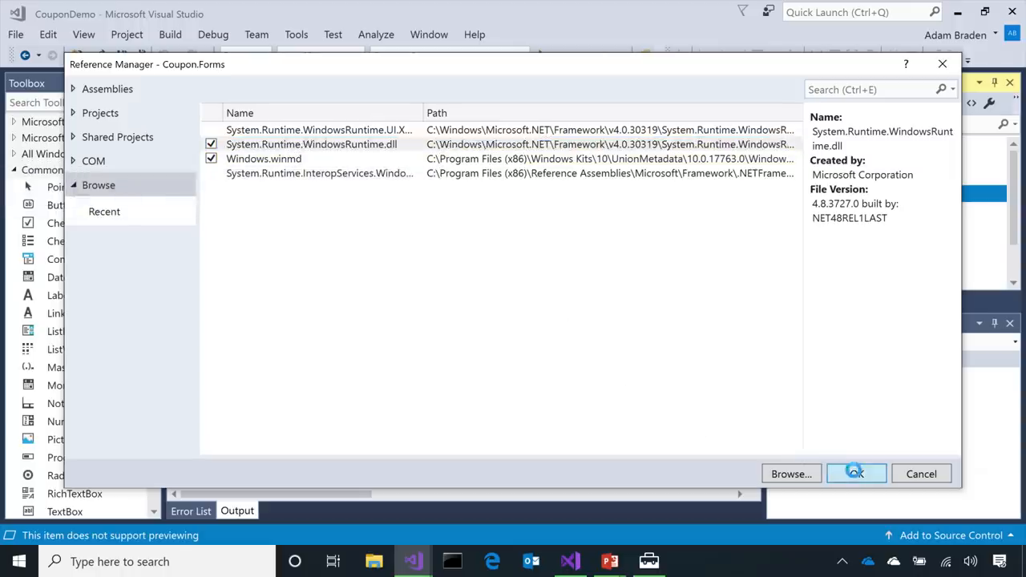
click(856, 474)
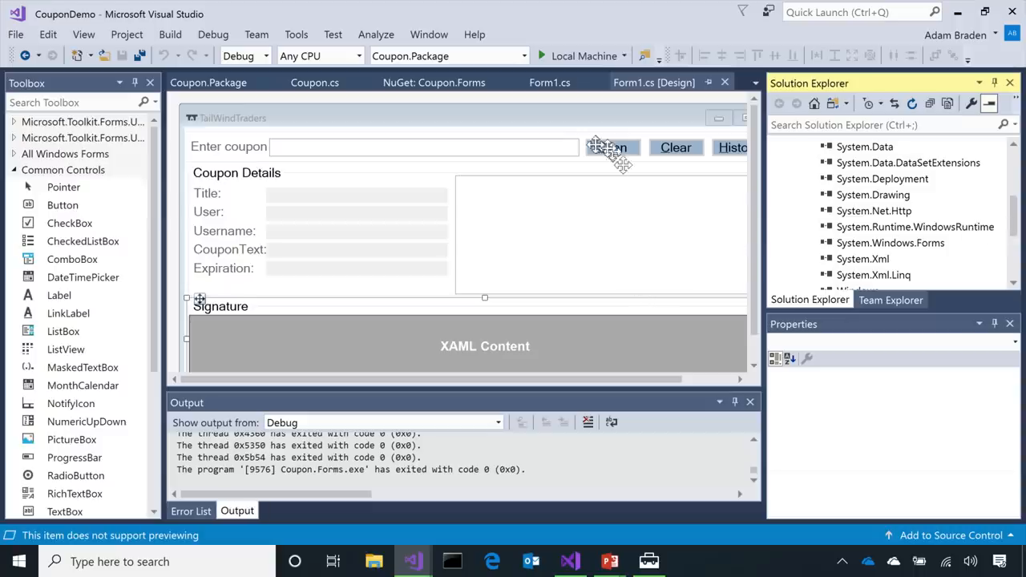
mouse_move(611, 147)
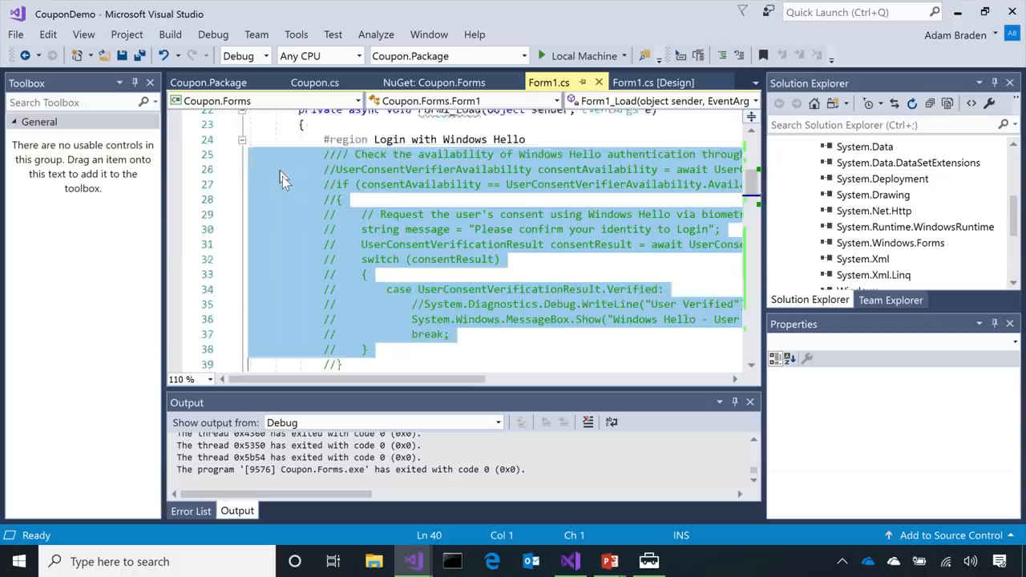
- Uncomment the Windows Hello UserConsentVerifier code in Form1_Load and review it
key(ctrl+k)
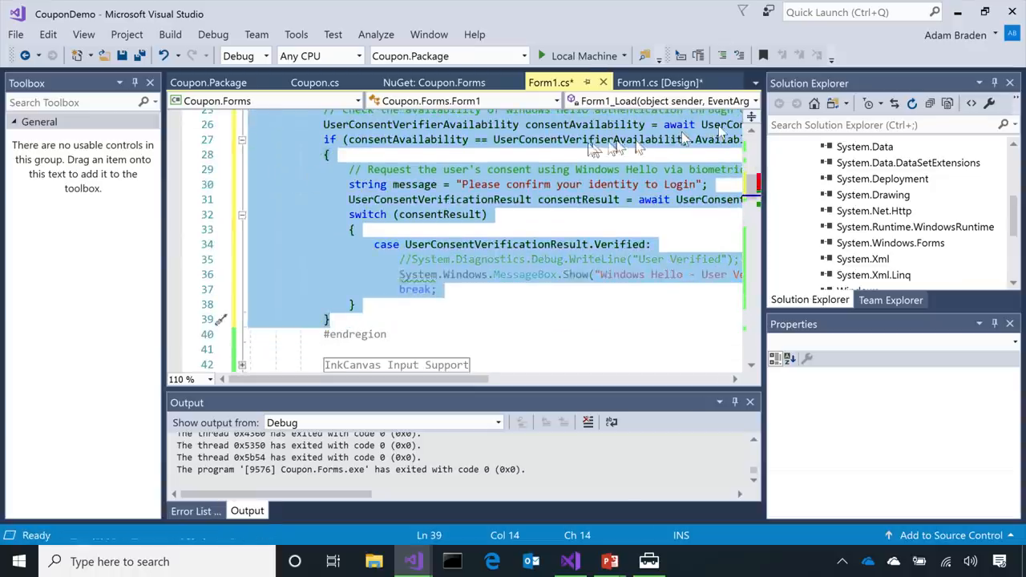
click(449, 140)
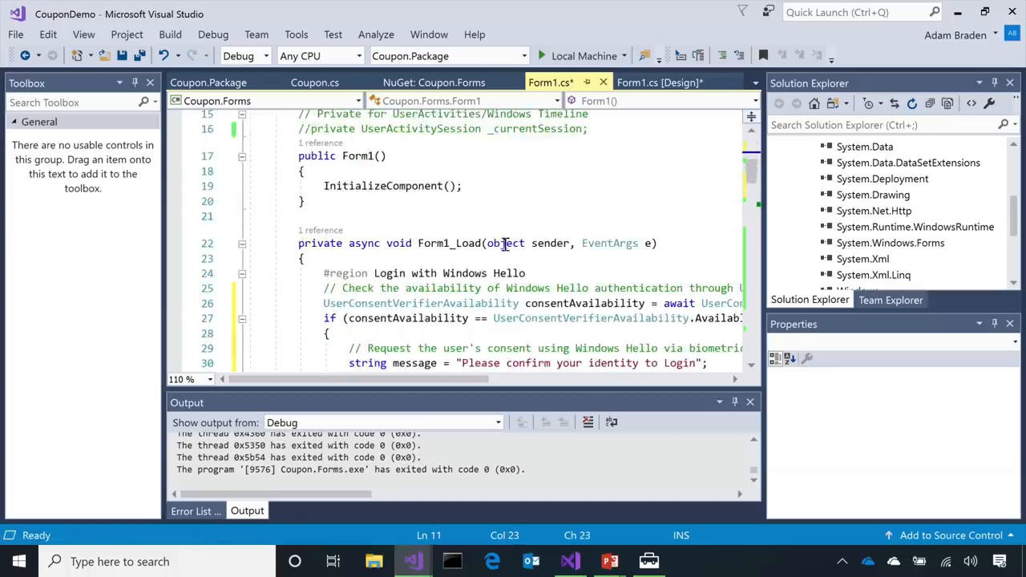
scroll(down, 3)
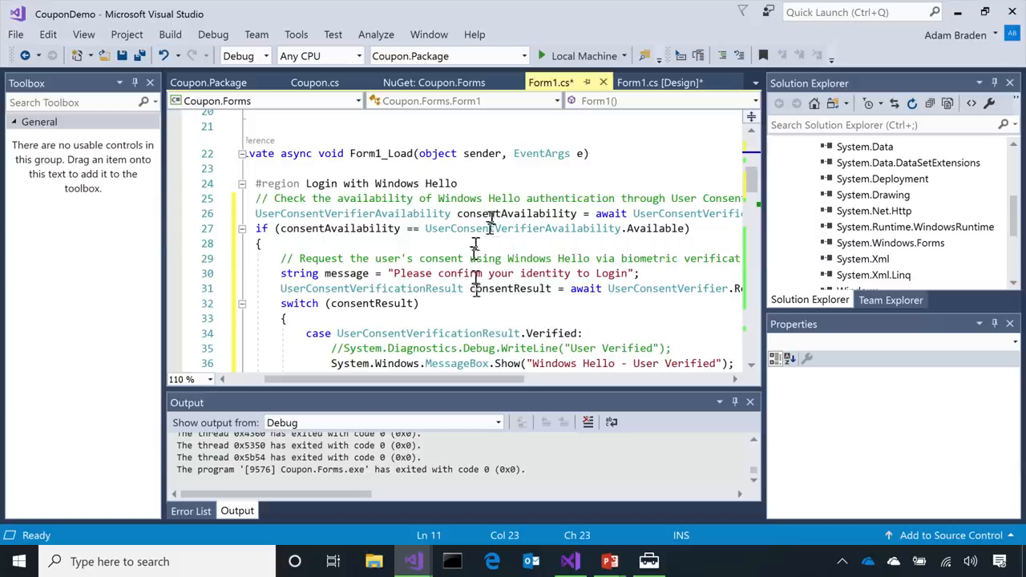
scroll(right, 3)
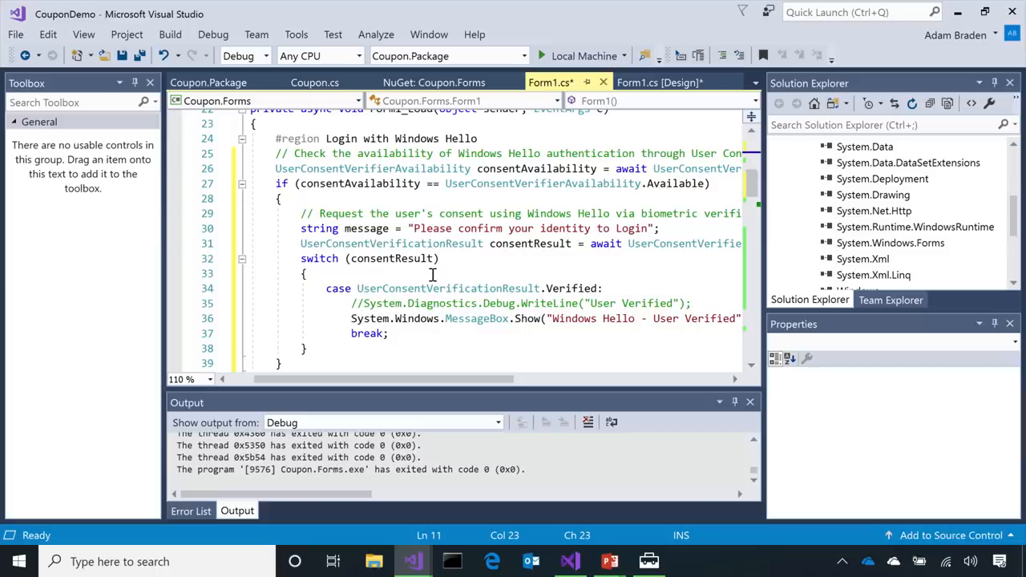
scroll(down, 3)
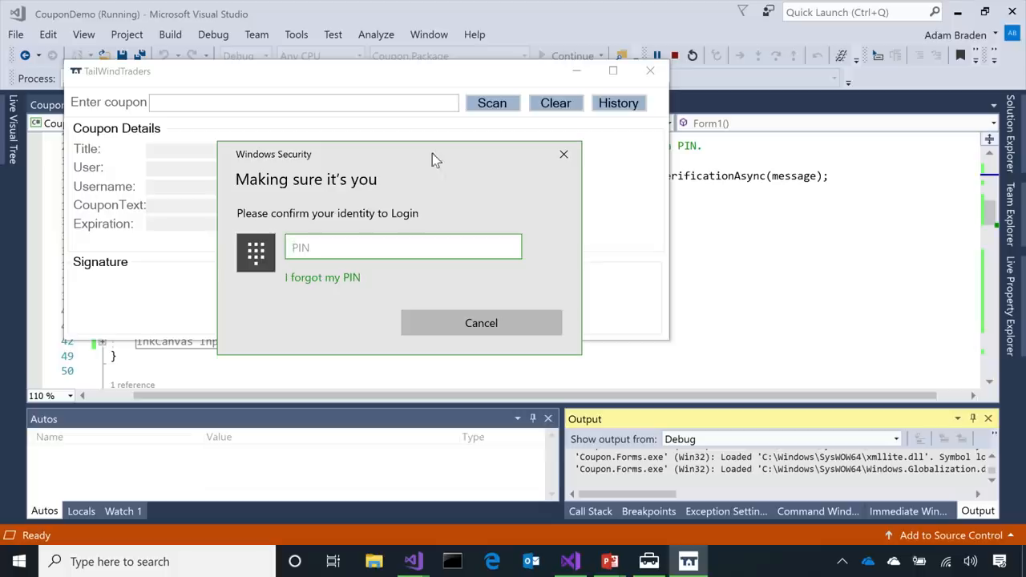
click(403, 247)
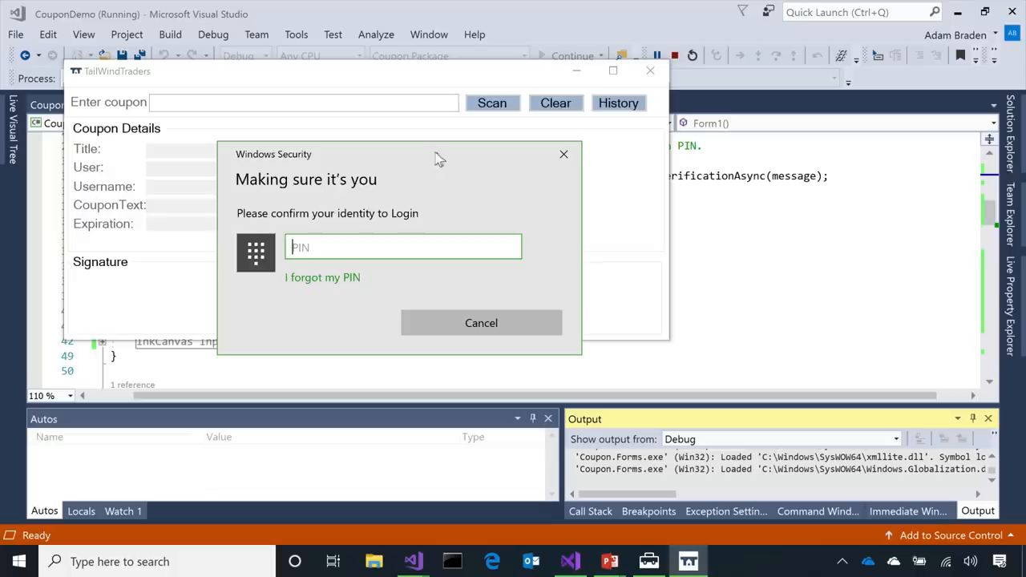
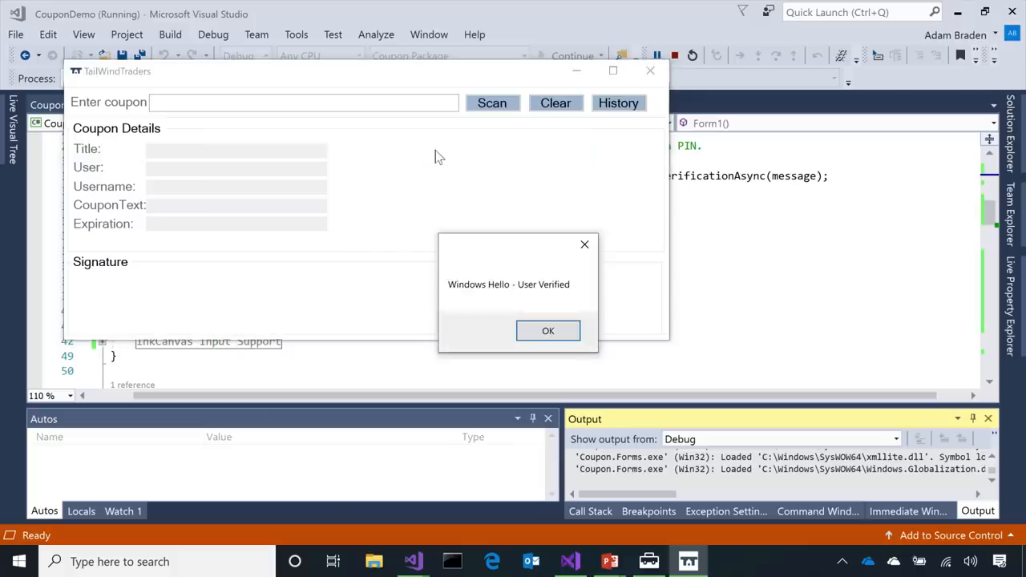
mouse_move(485, 252)
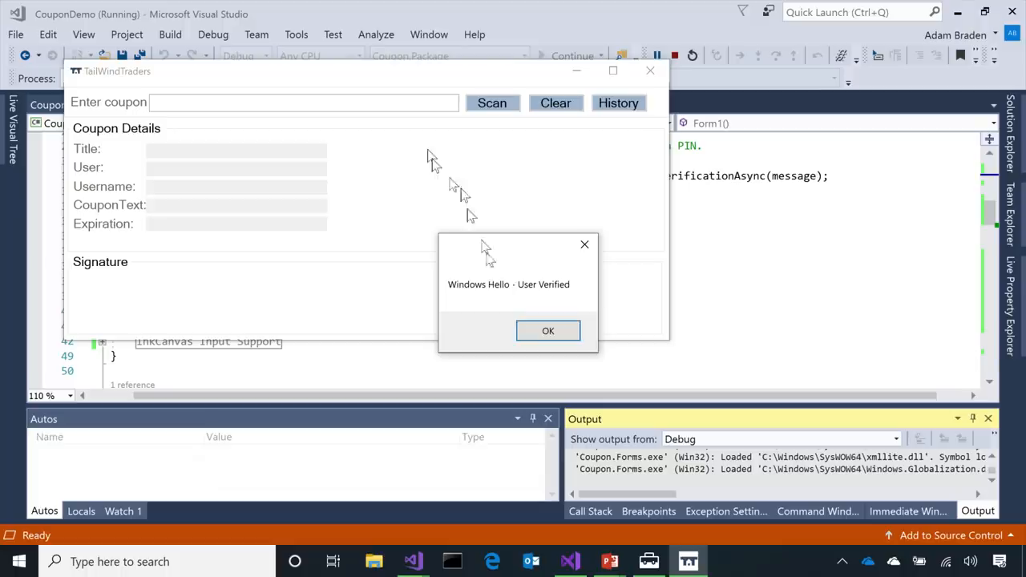
click(549, 330)
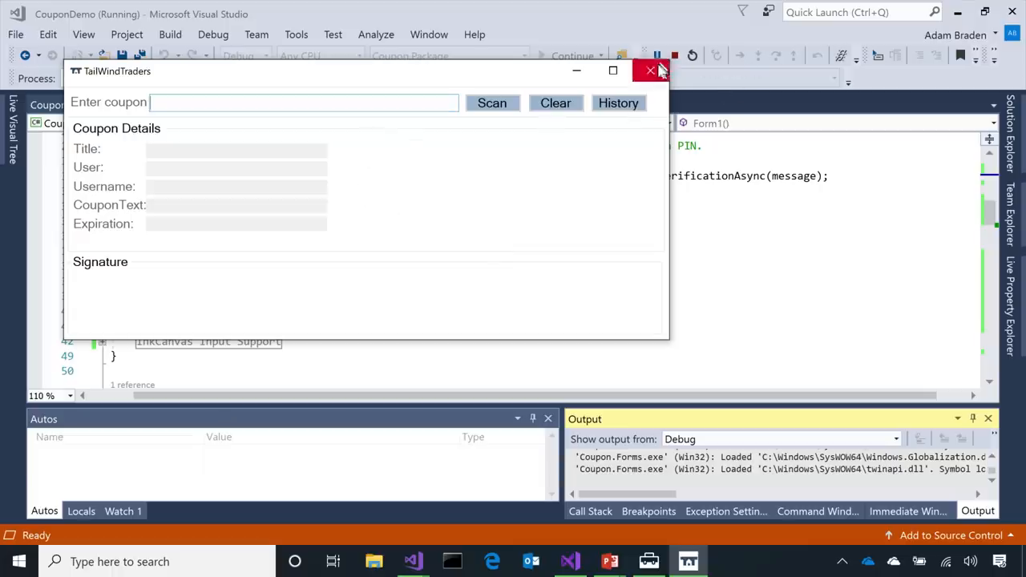
click(650, 71)
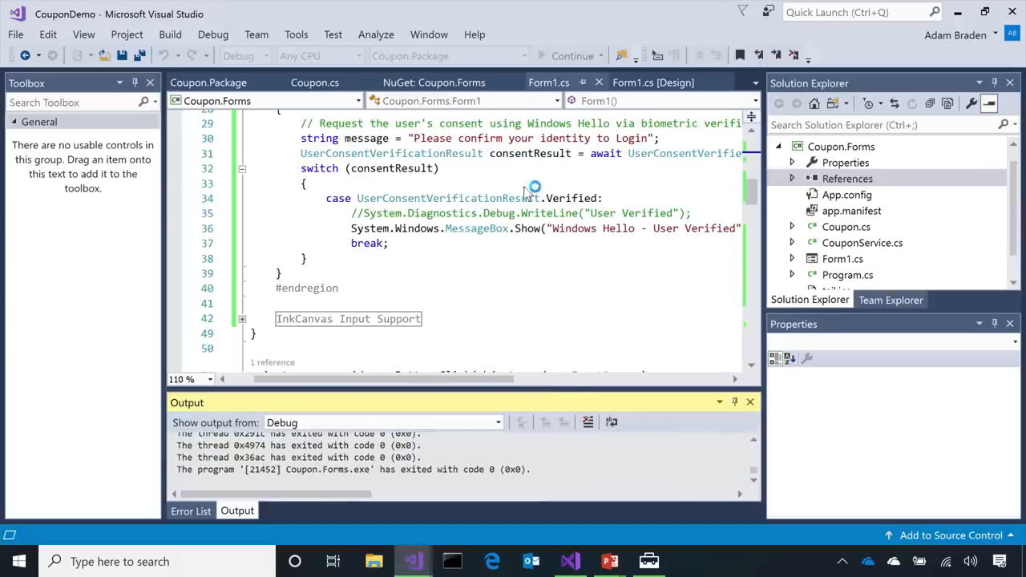